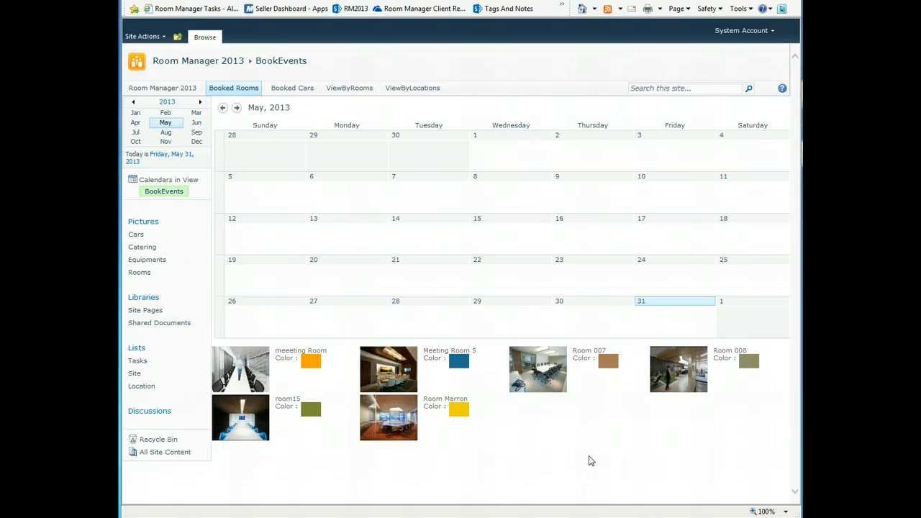
mouse_move(685, 130)
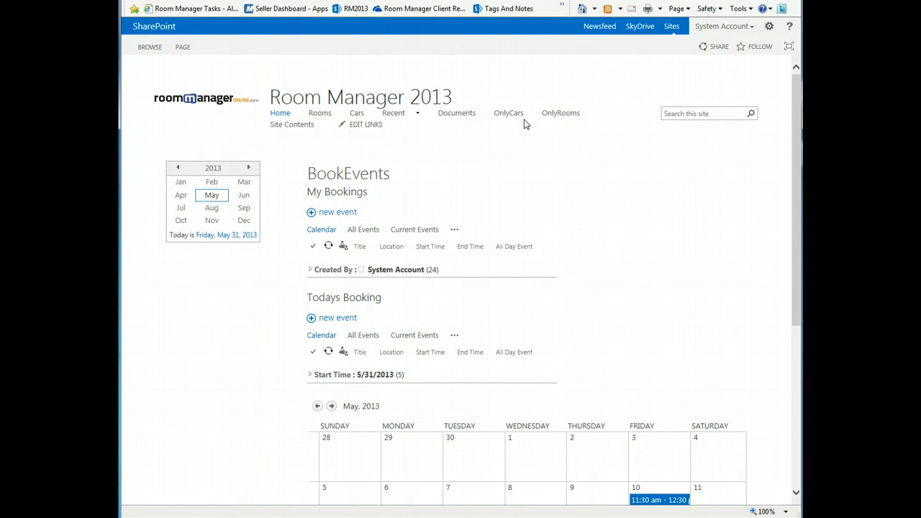
mouse_move(508, 112)
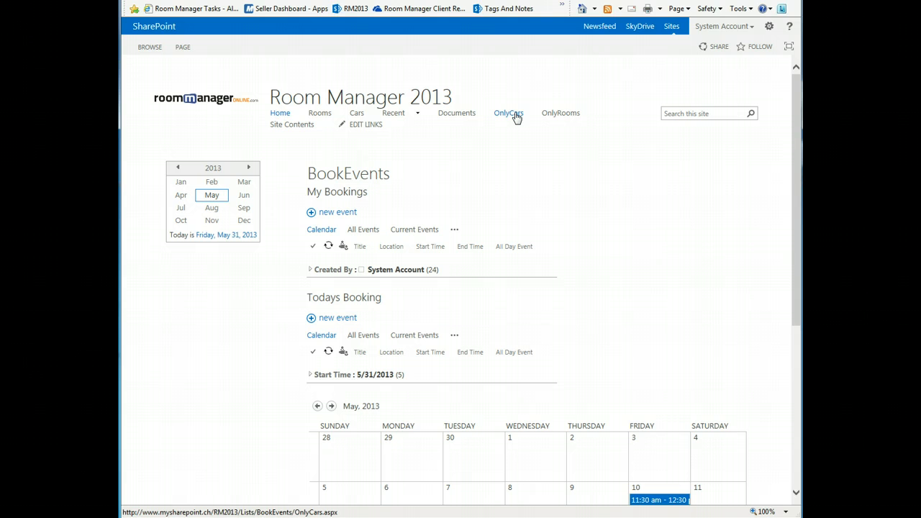
Show the Room Manager 2013 BookEvents page with My Bookings and Todays Booking.
click(508, 112)
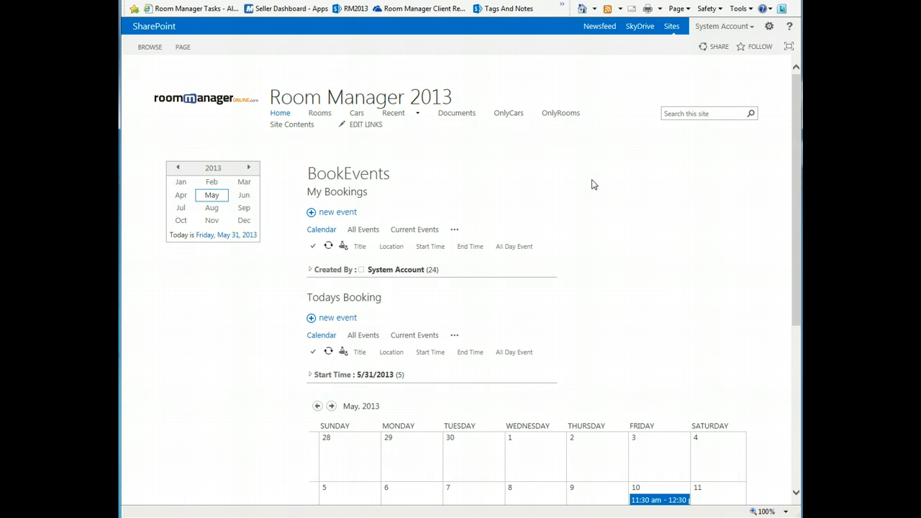
mouse_move(560, 113)
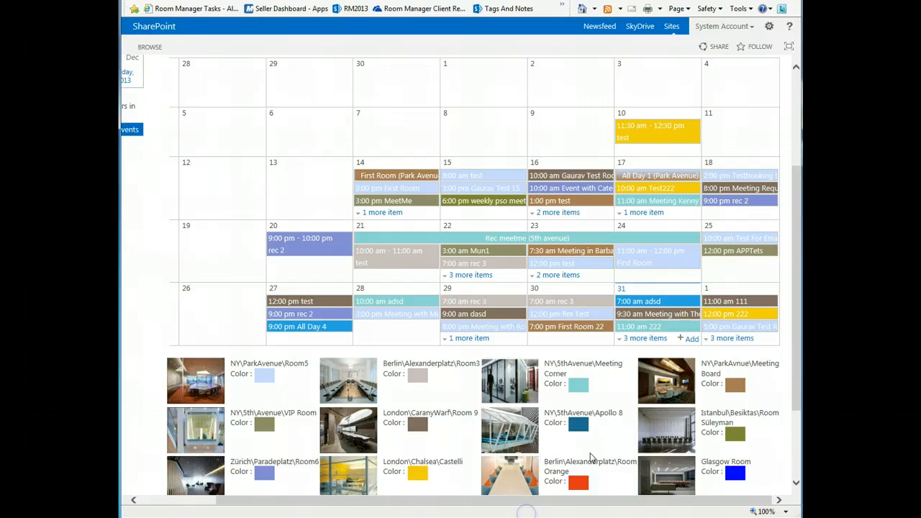
Scroll down to the colour-coded May 2013 Booked Rooms calendar and room legend.
scroll(down, 3)
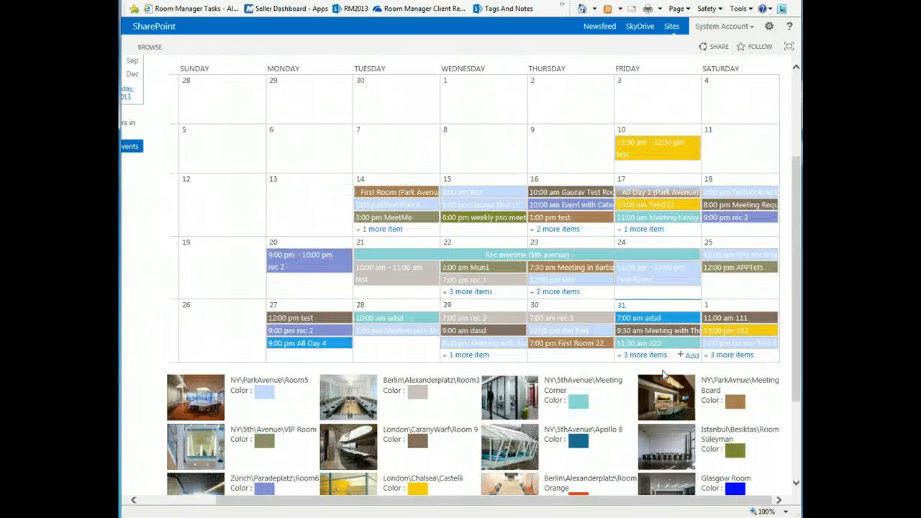
mouse_move(644, 352)
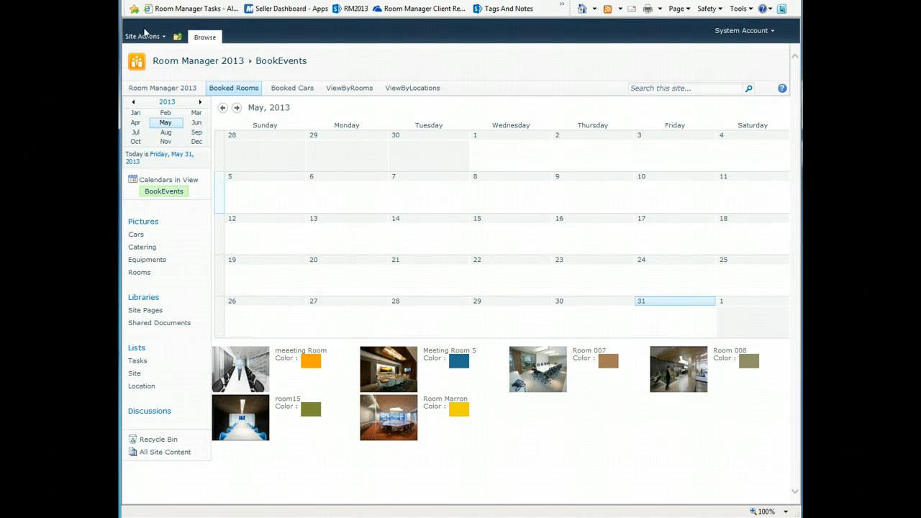
Reach the AcarWeb top-level Solution Gallery via Site Settings, listing Room Manager packages.
click(142, 38)
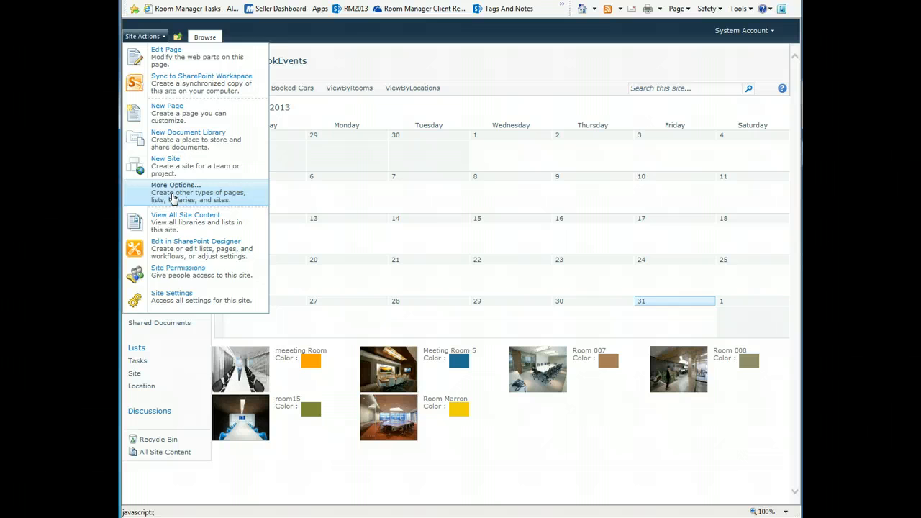
click(172, 294)
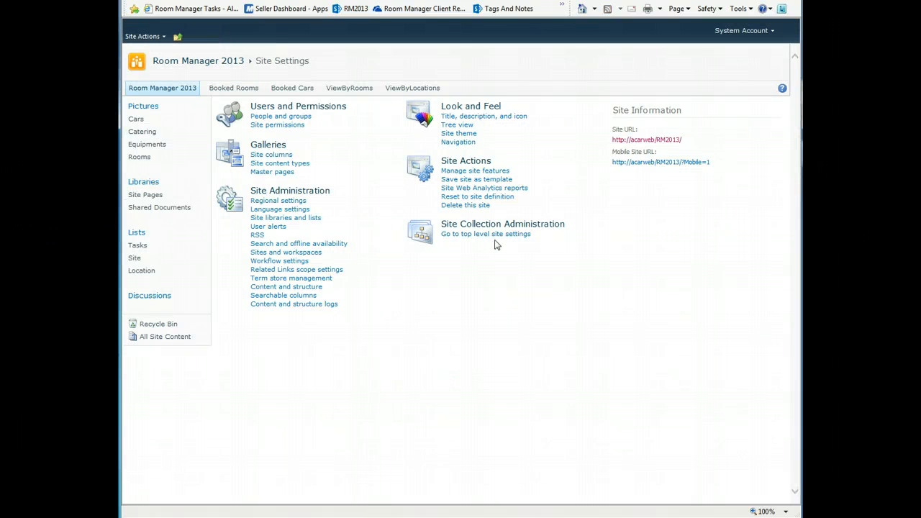
click(485, 233)
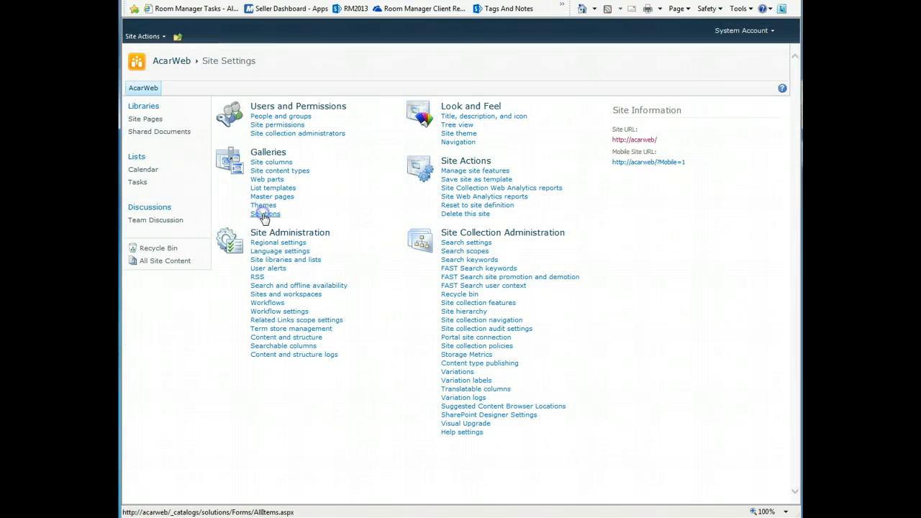
click(264, 213)
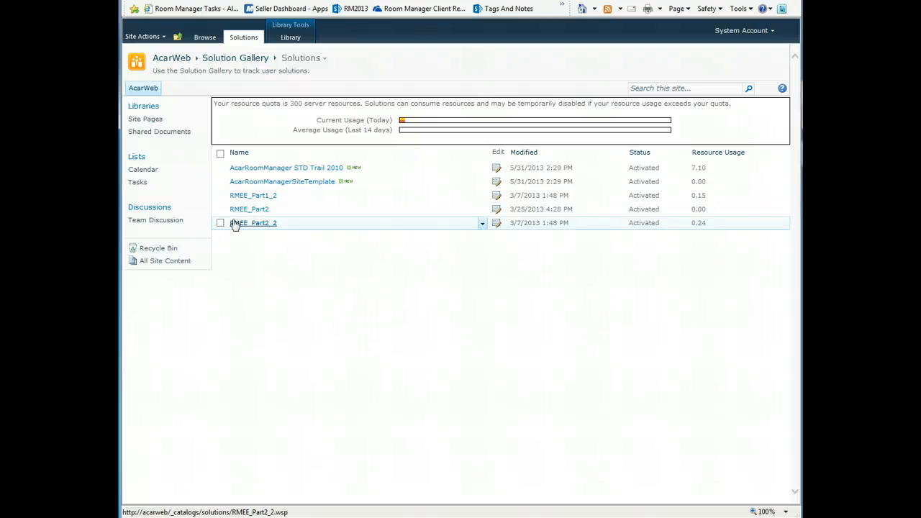
mouse_move(220, 167)
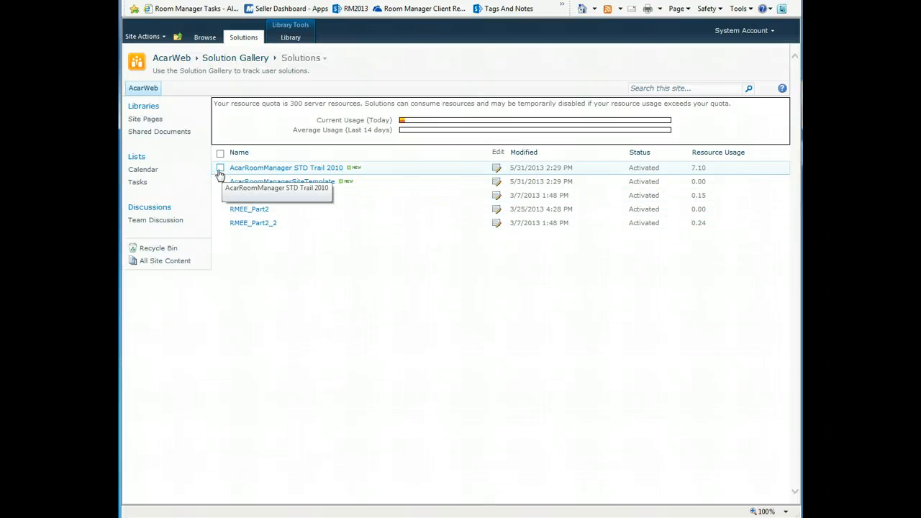
mouse_move(222, 182)
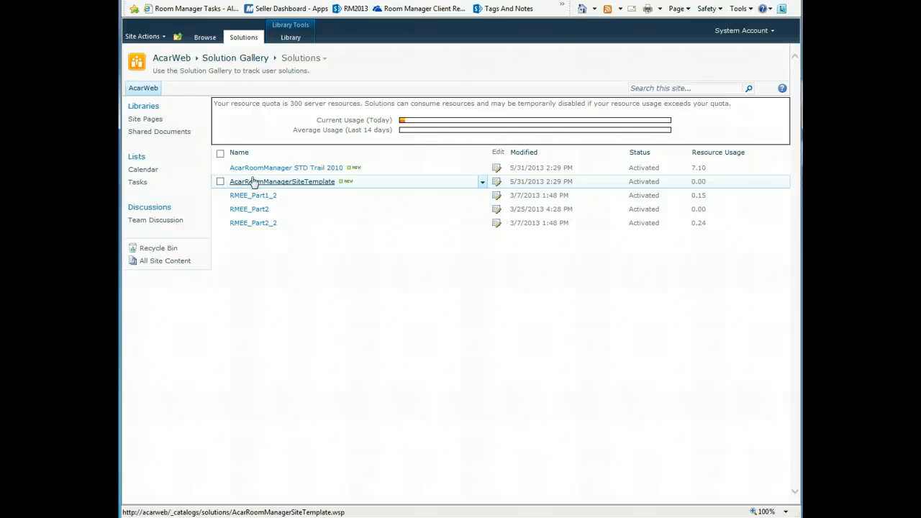
mouse_move(285, 167)
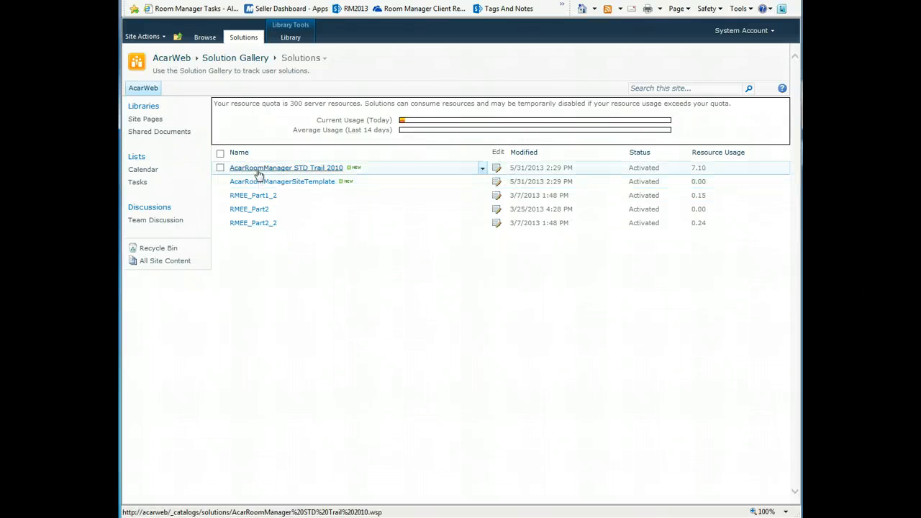
Start a New Site filtered to Sites templates, then return to the BookEvents calendar.
click(143, 37)
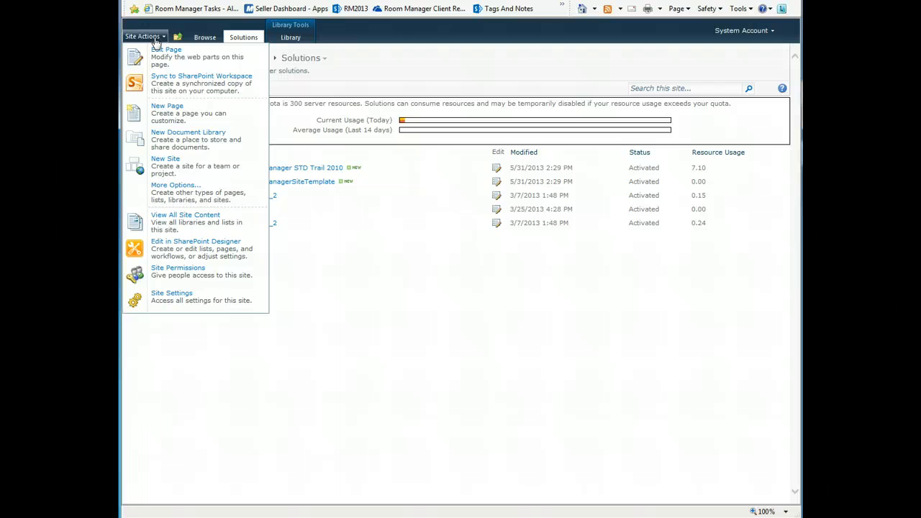
mouse_move(195, 193)
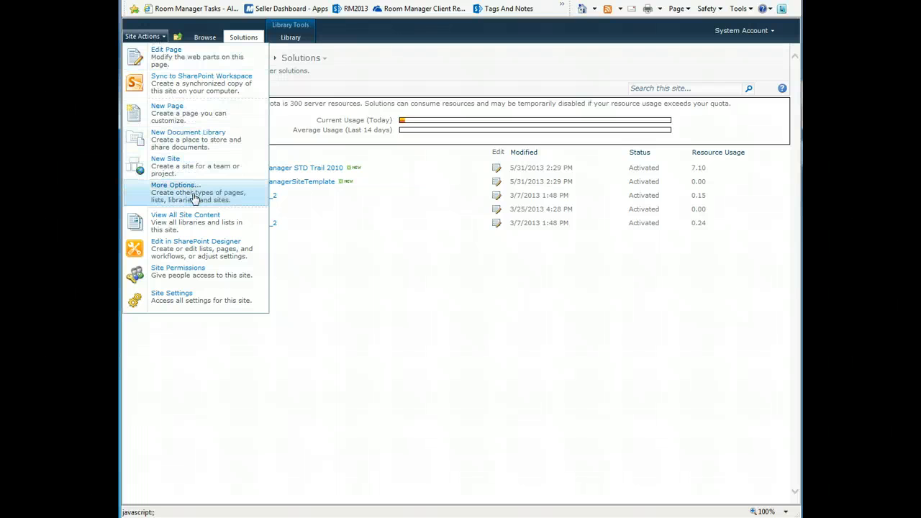
mouse_move(198, 166)
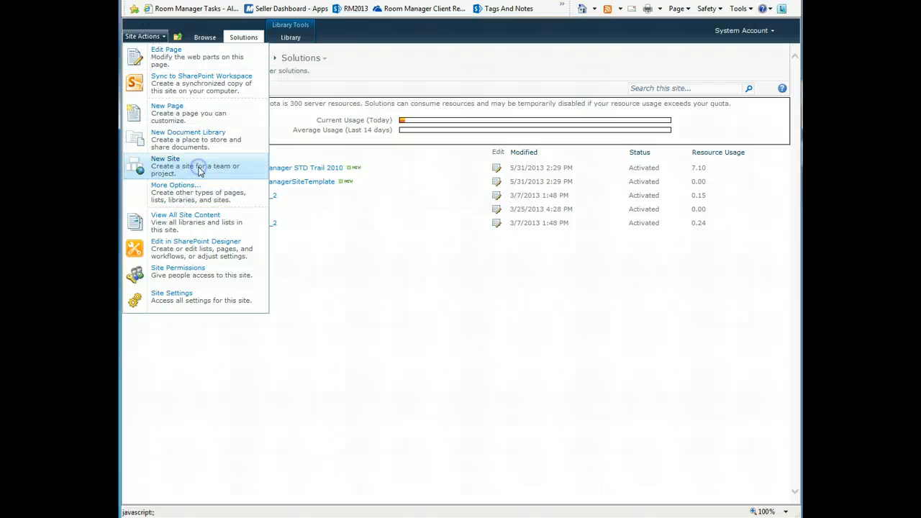
click(164, 161)
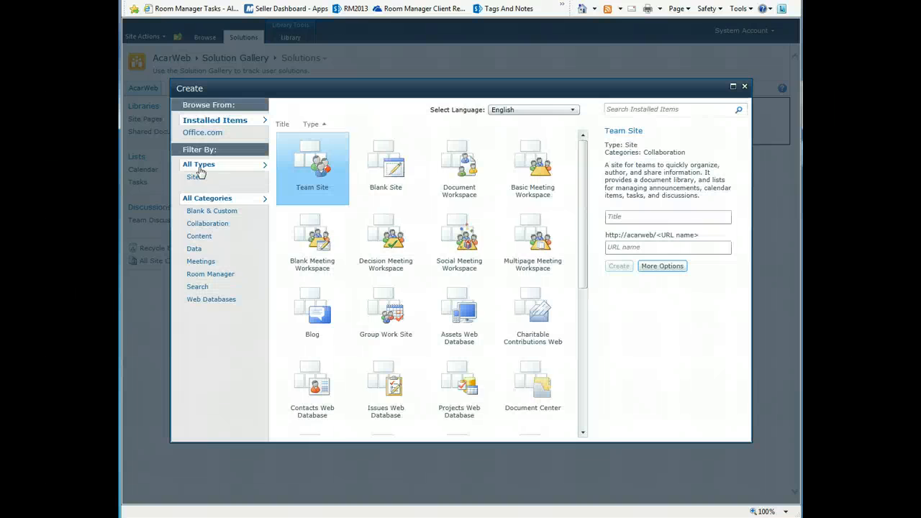
click(215, 210)
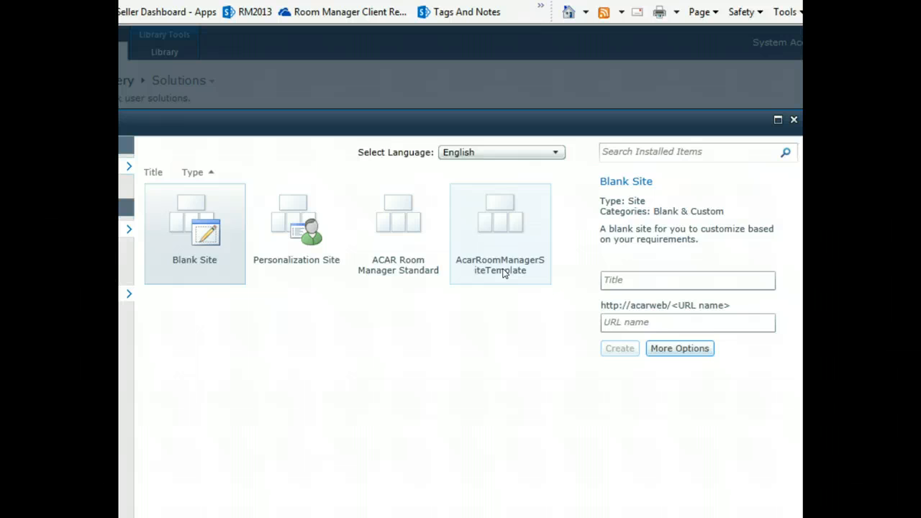
click(500, 231)
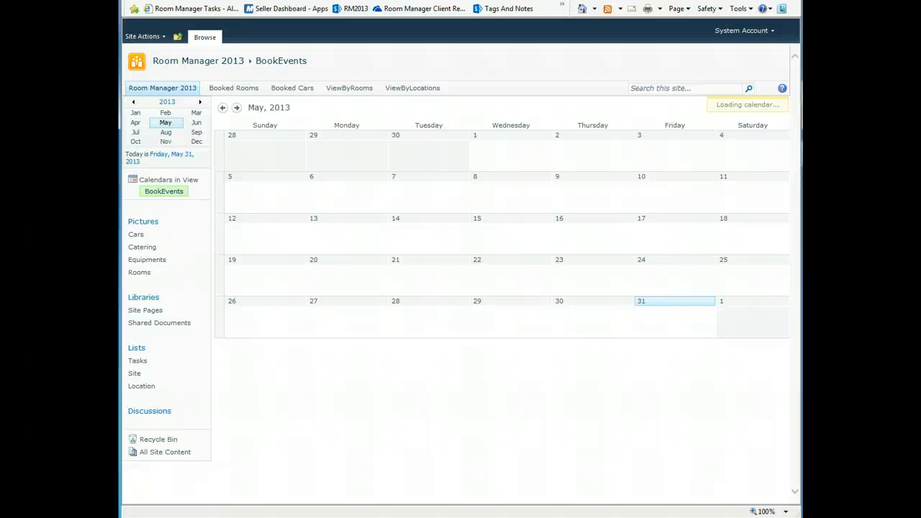
Show Manage site features from Site Settings, then move to All Site Content.
click(141, 37)
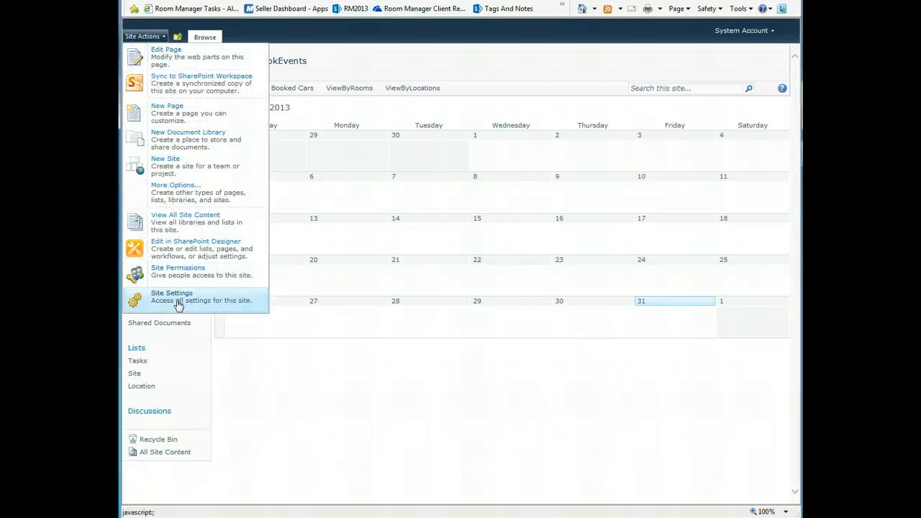
mouse_move(180, 275)
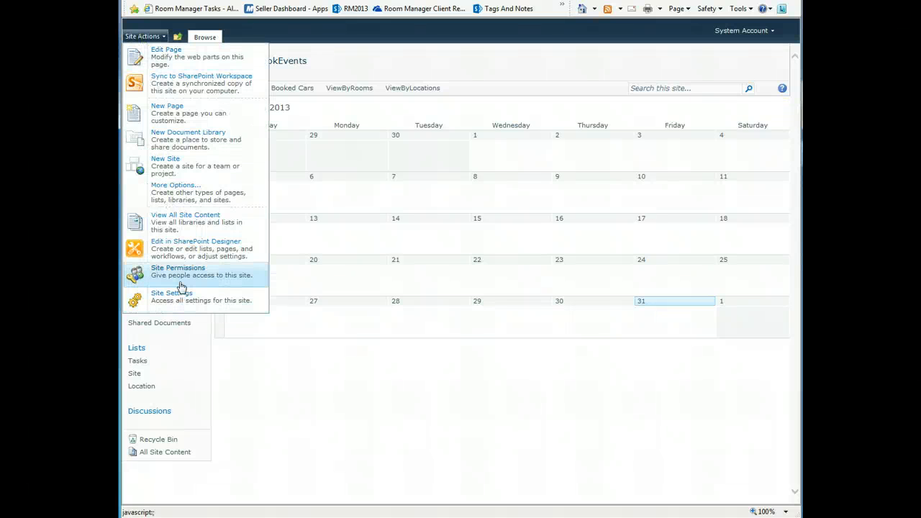
click(171, 296)
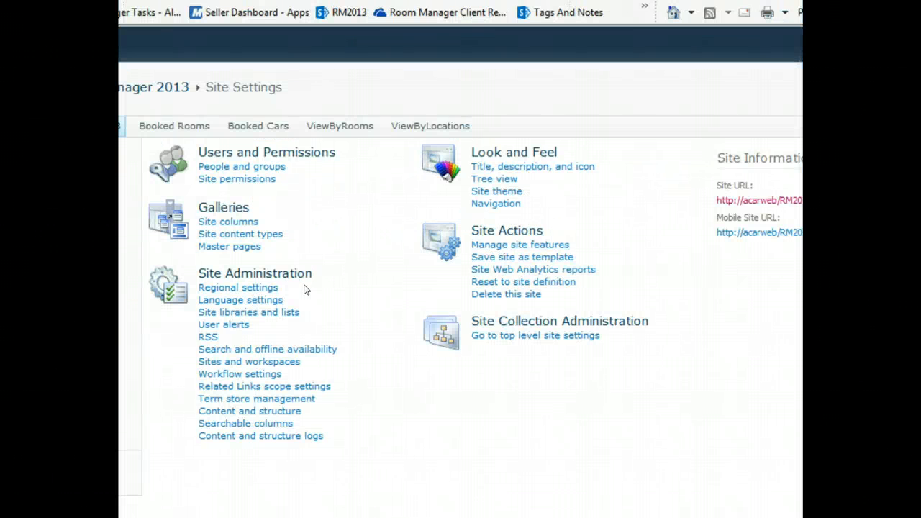
mouse_move(520, 244)
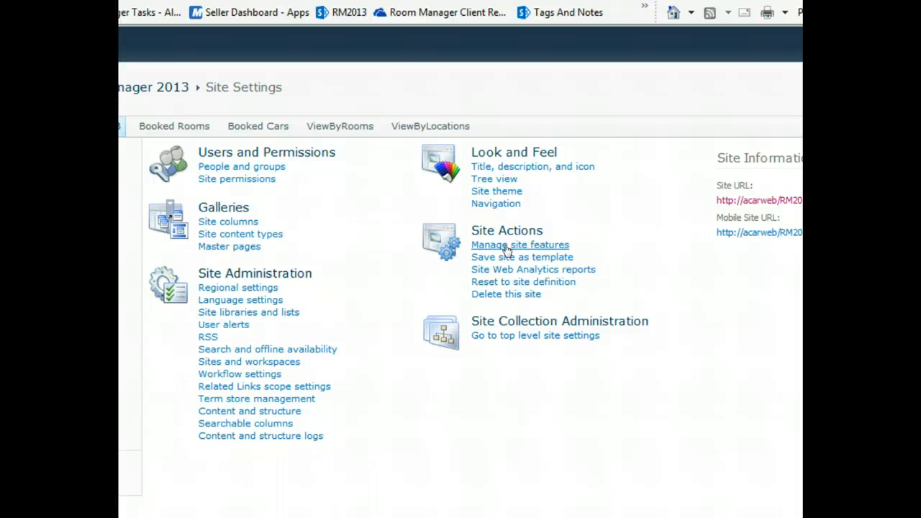
click(520, 244)
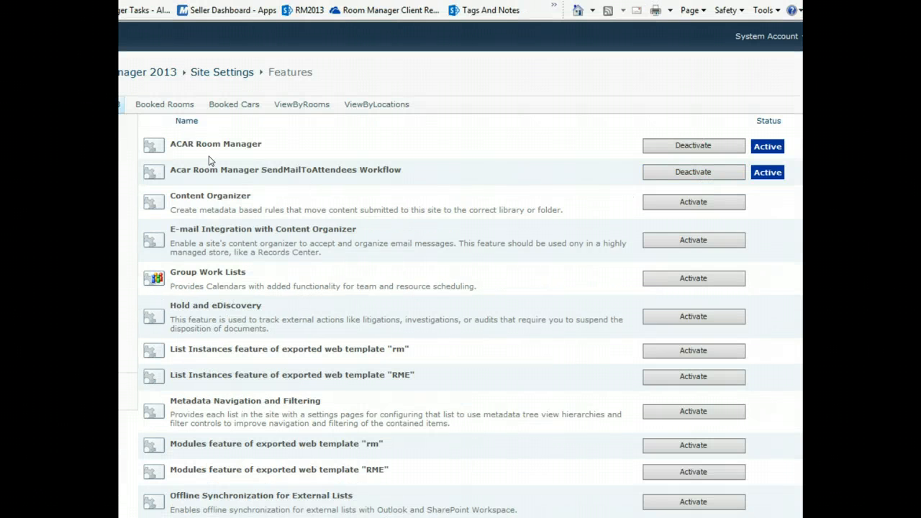
double_click(285, 170)
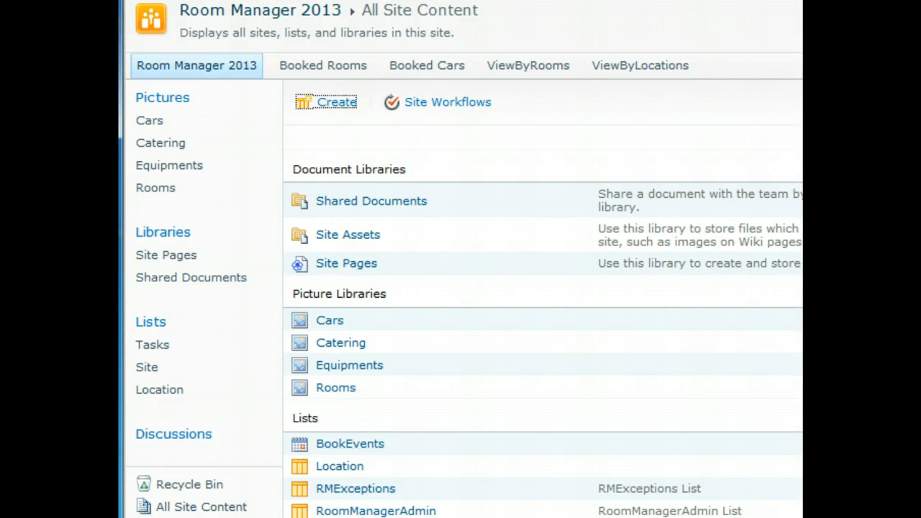
In the Rooms picture library, browse for the Catering2 image in the upload dialog.
scroll(down, 3)
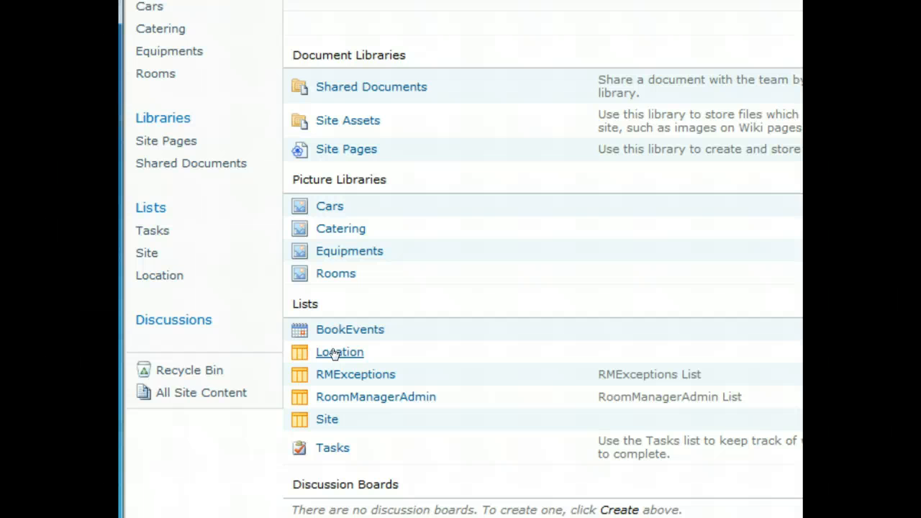
mouse_move(327, 420)
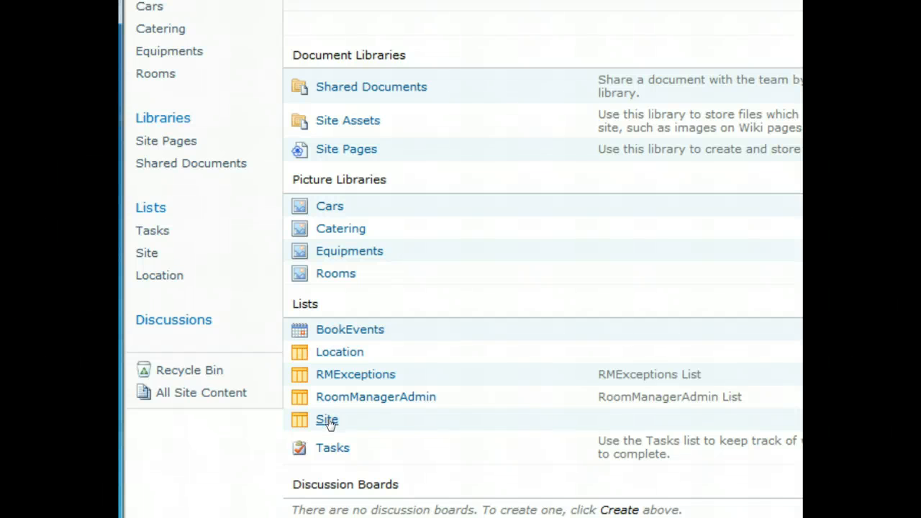
mouse_move(335, 280)
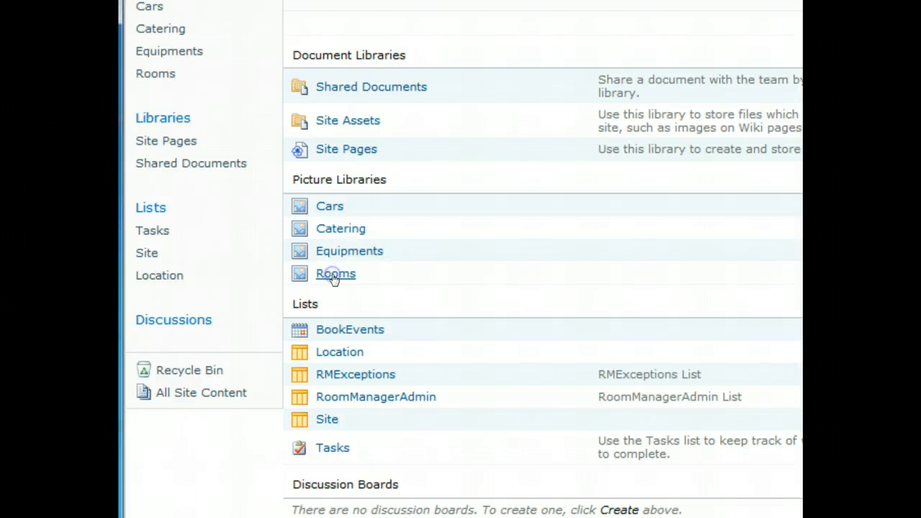
click(335, 273)
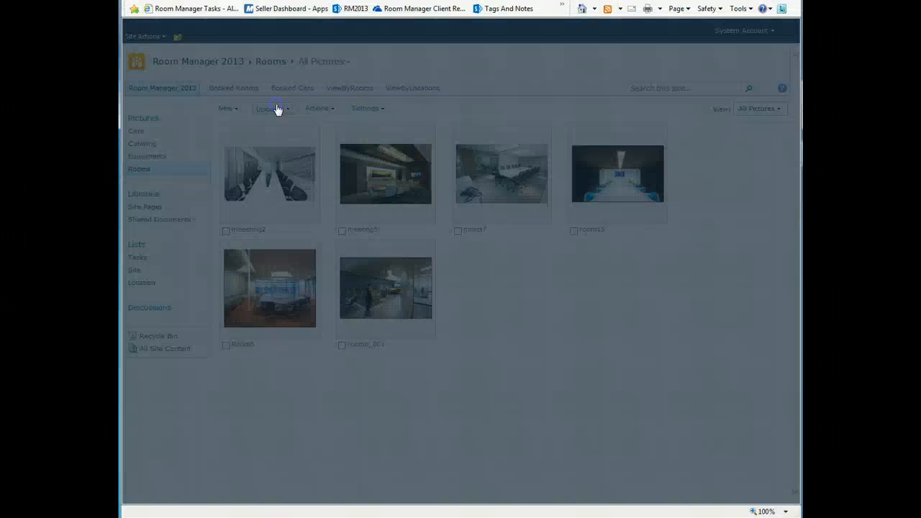
click(271, 107)
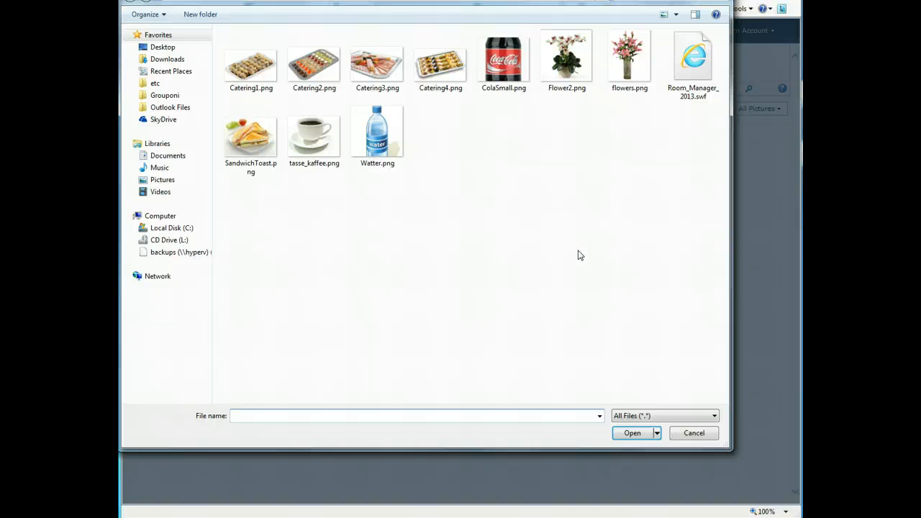
click(313, 60)
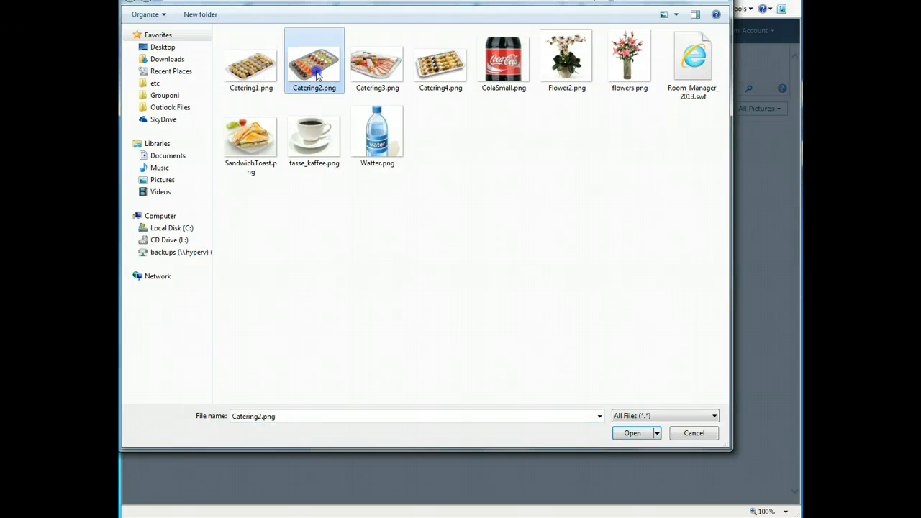
click(632, 431)
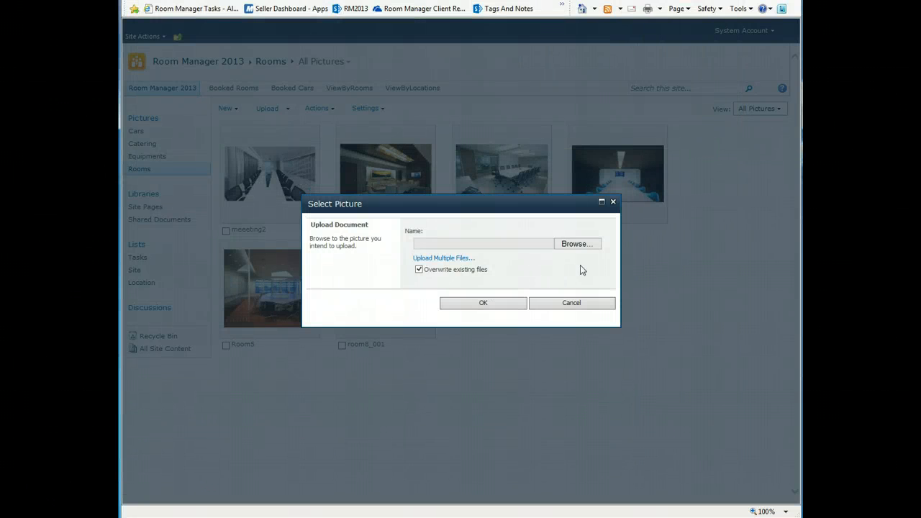
Cancel the upload and review meeting5's keywords, capacity and rent, leaving them unchanged.
click(570, 302)
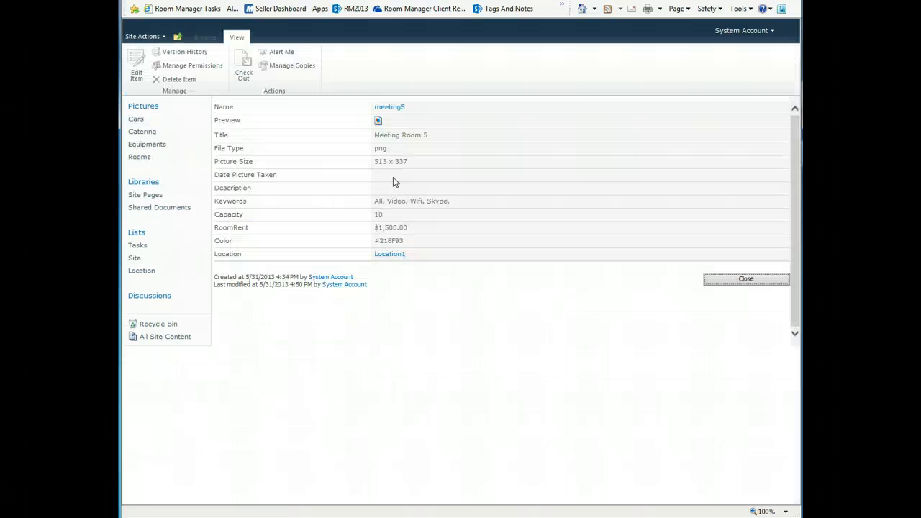
click(136, 69)
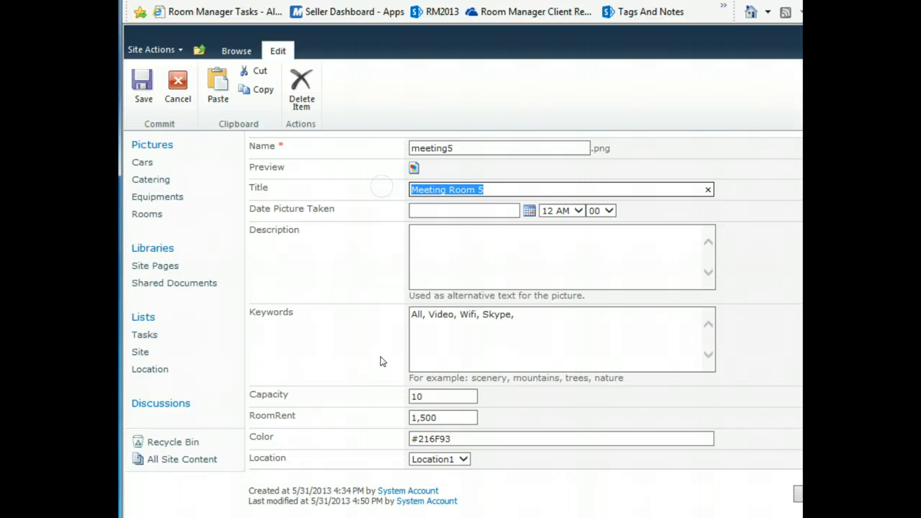
click(529, 338)
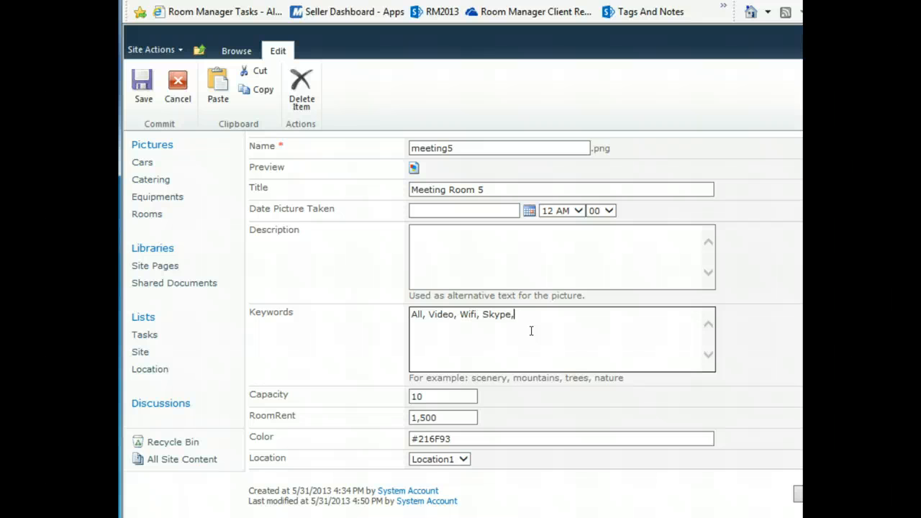
mouse_move(540, 322)
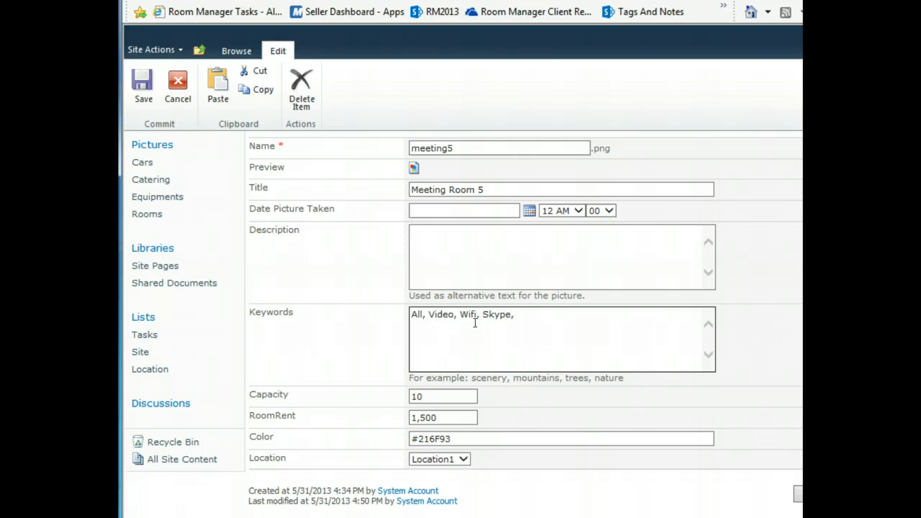
triple_click(461, 313)
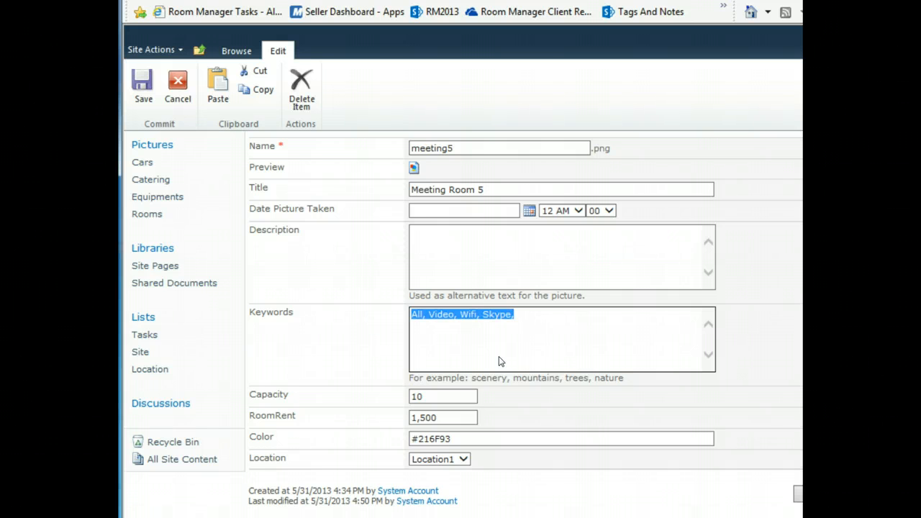
mouse_move(501, 361)
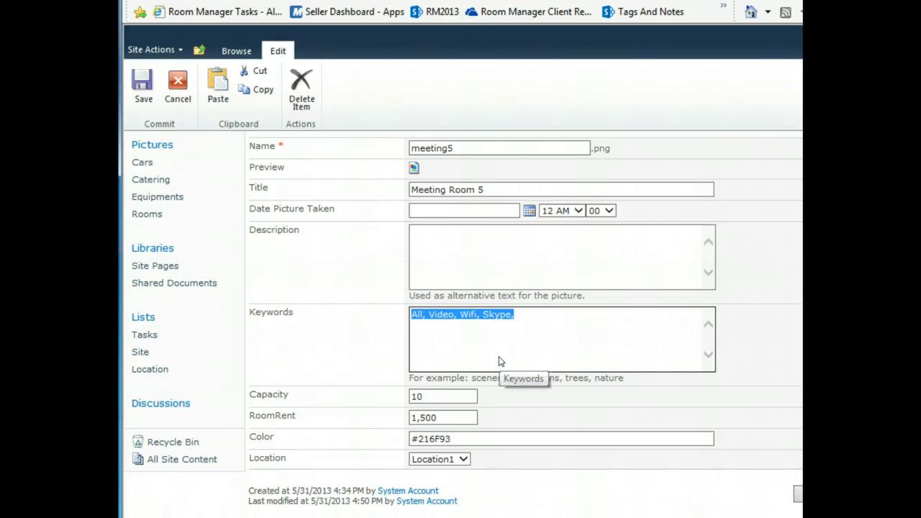
click(561, 437)
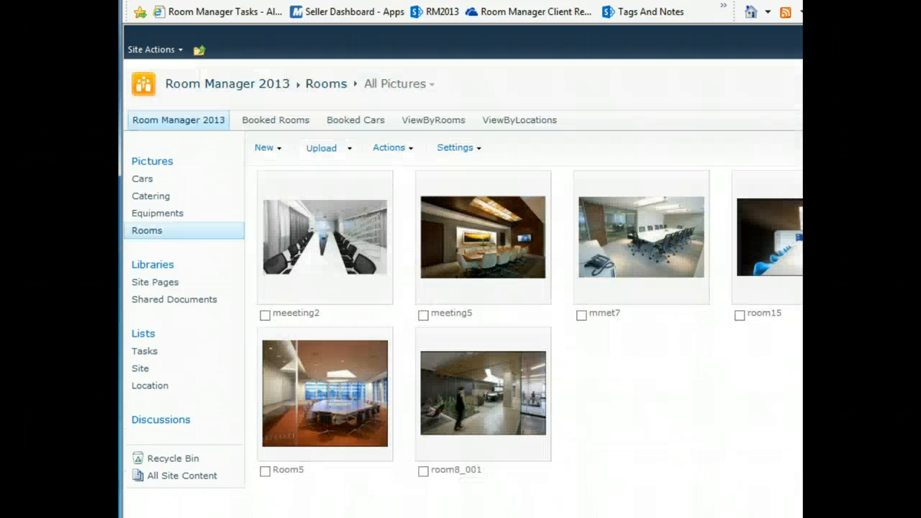
mouse_move(692, 473)
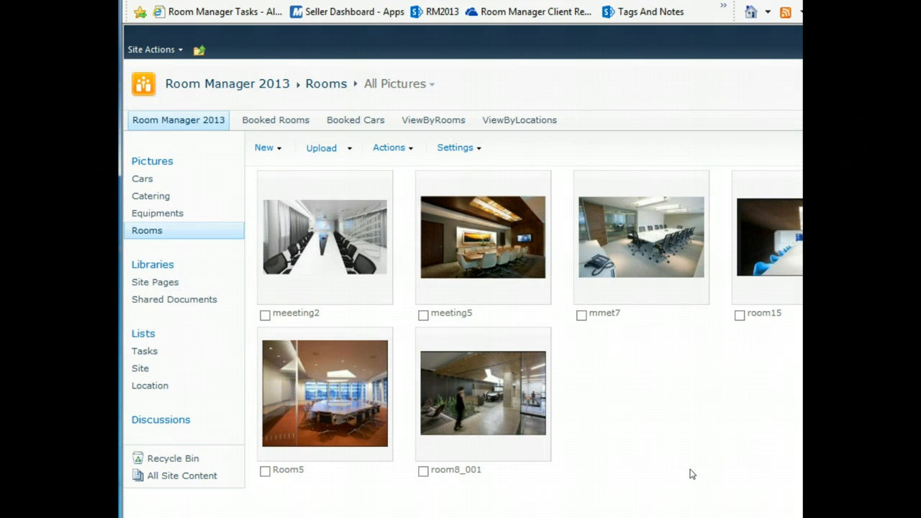
mouse_move(175, 299)
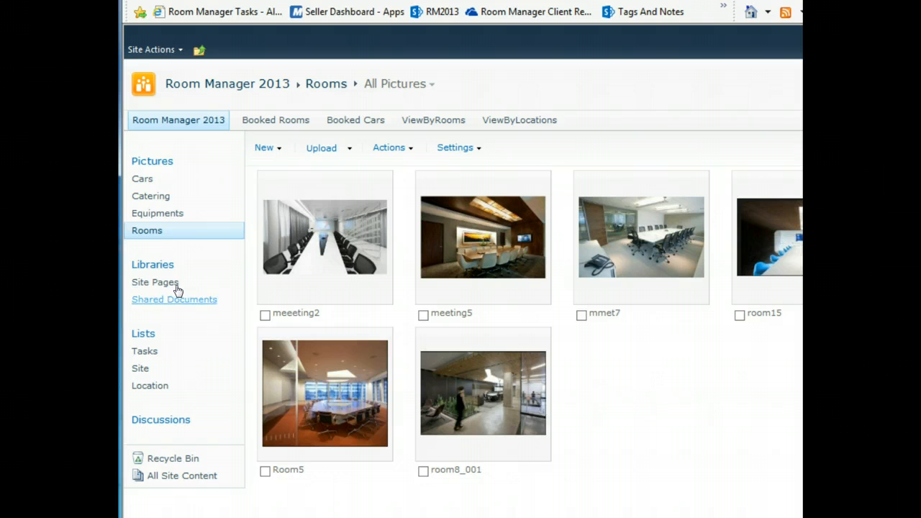
Browse the Equipments, Catering and Cars picture libraries from Quick Launch.
click(157, 213)
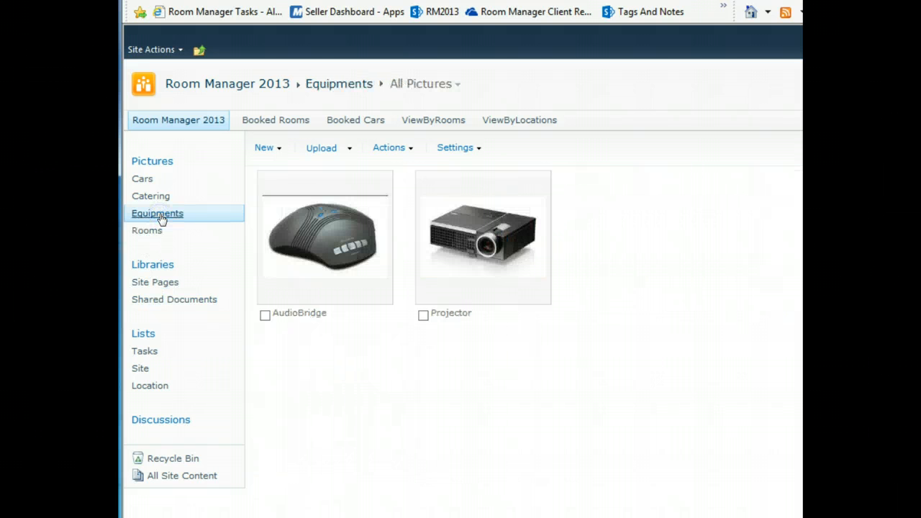
click(150, 195)
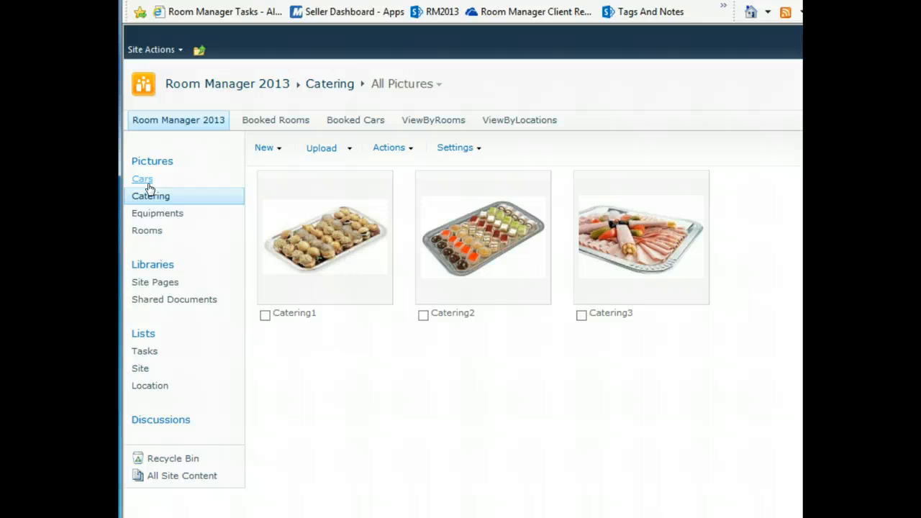
click(141, 178)
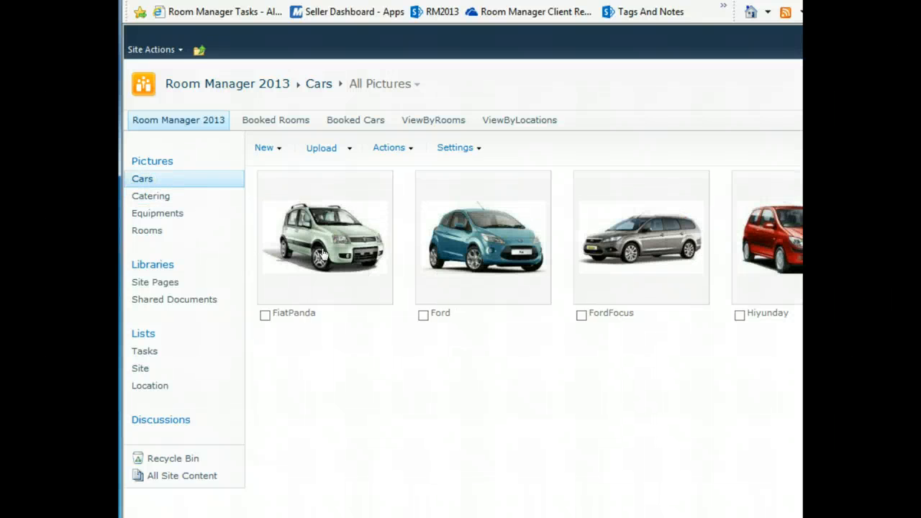
Review the FiatPanda car's details (capacity 3, rent $250) and close without changes.
click(324, 238)
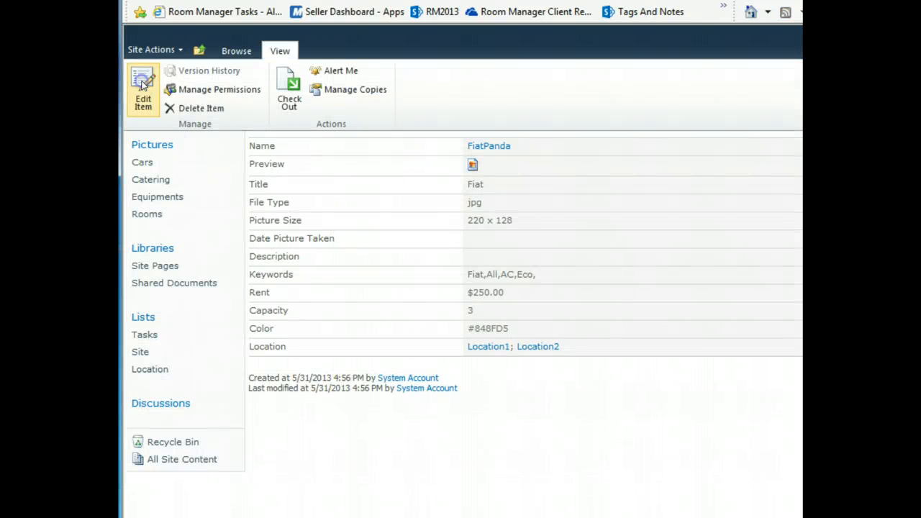
click(143, 89)
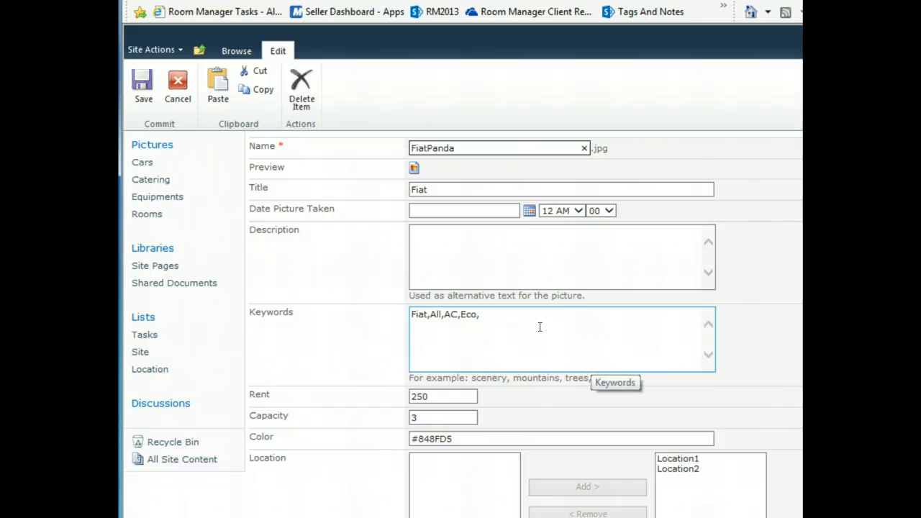
click(144, 86)
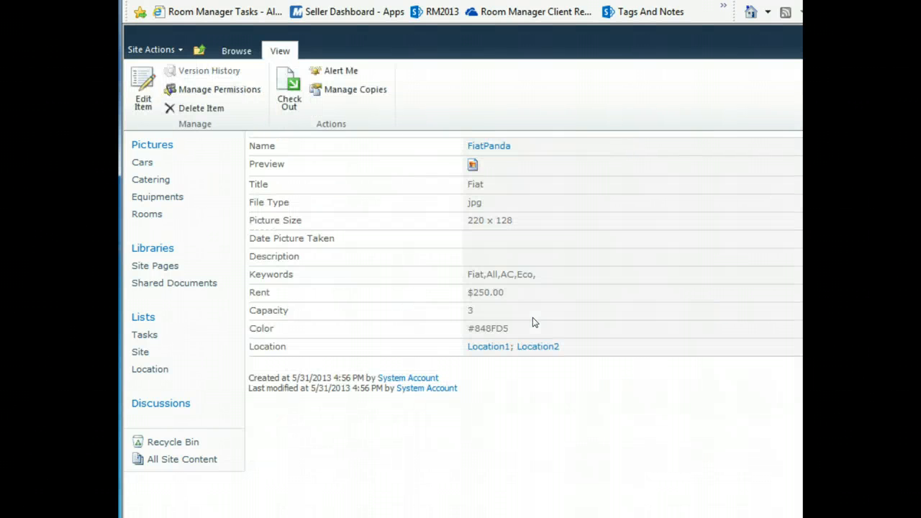
click(236, 50)
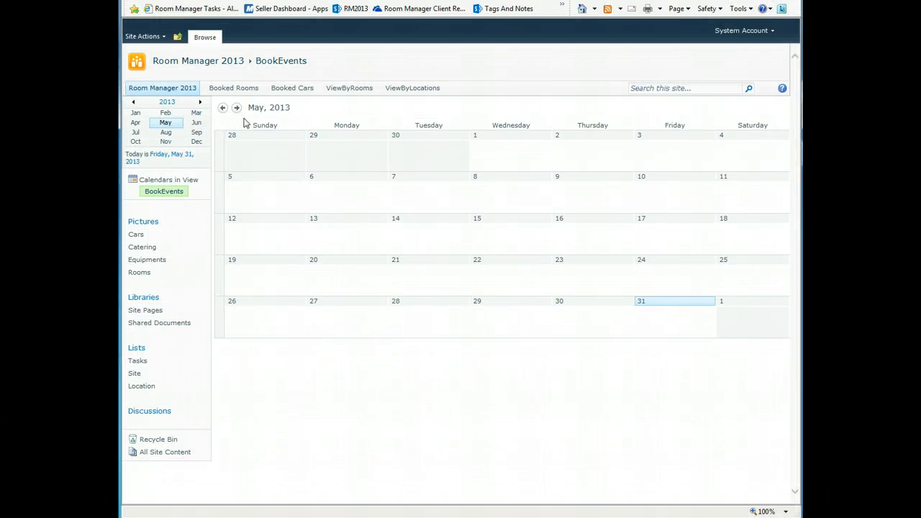
Show Booked Rooms for the week of May 31 and start a new booking at 6–7 PM.
click(233, 88)
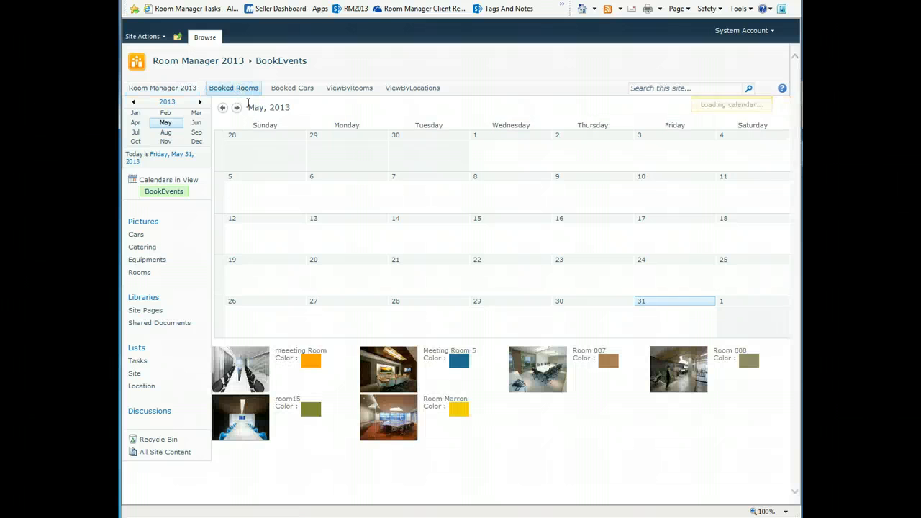
mouse_move(683, 474)
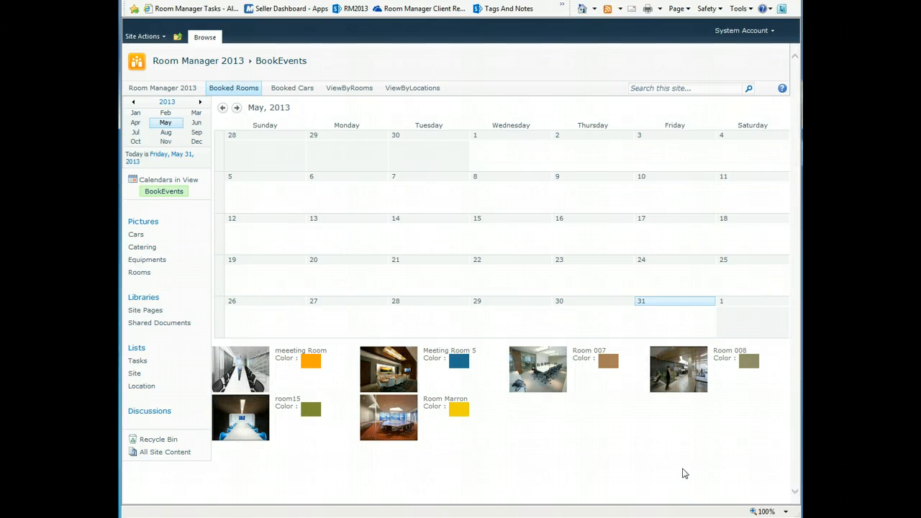
mouse_move(533, 425)
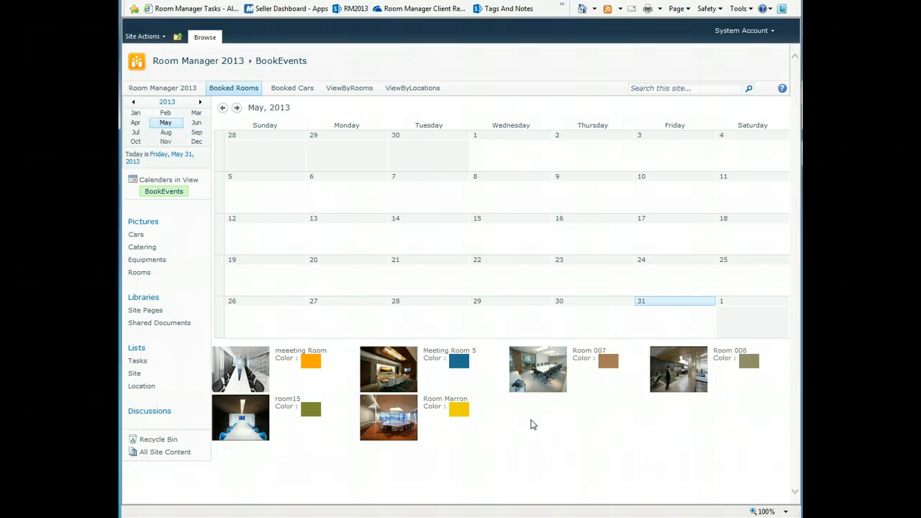
mouse_move(664, 313)
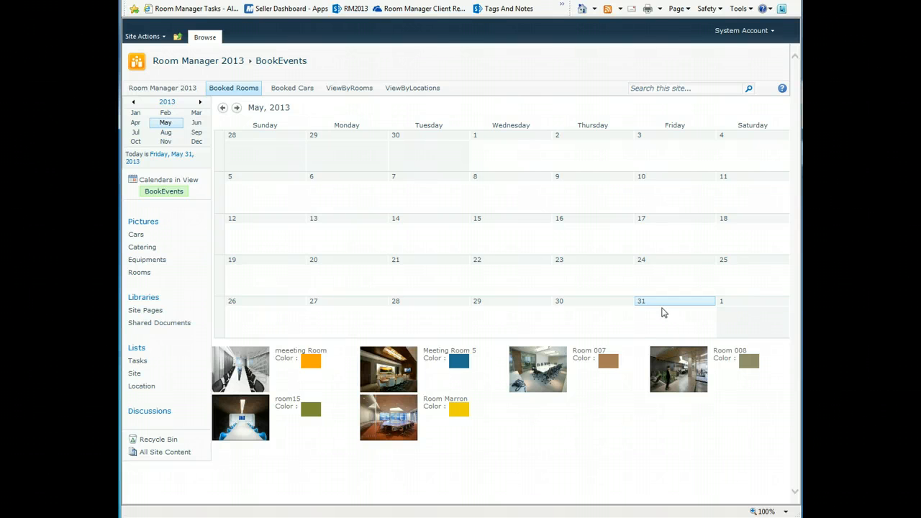
click(639, 301)
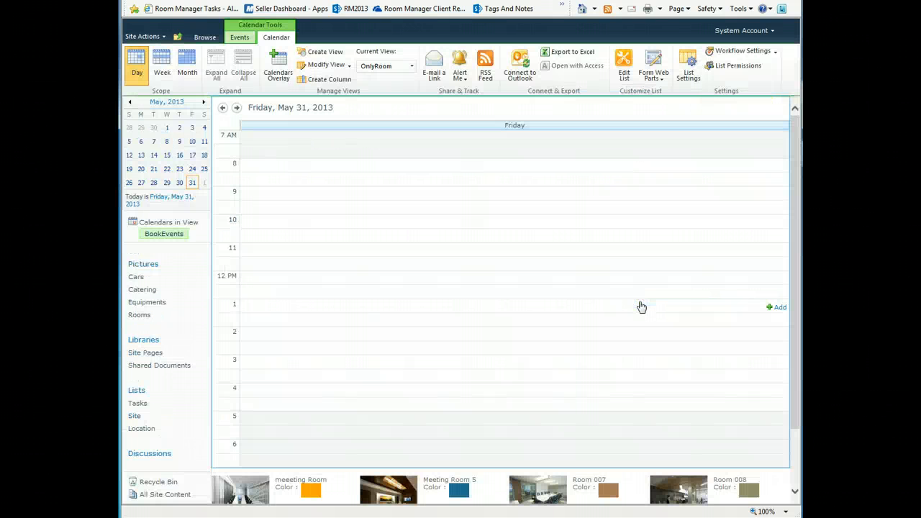
click(161, 64)
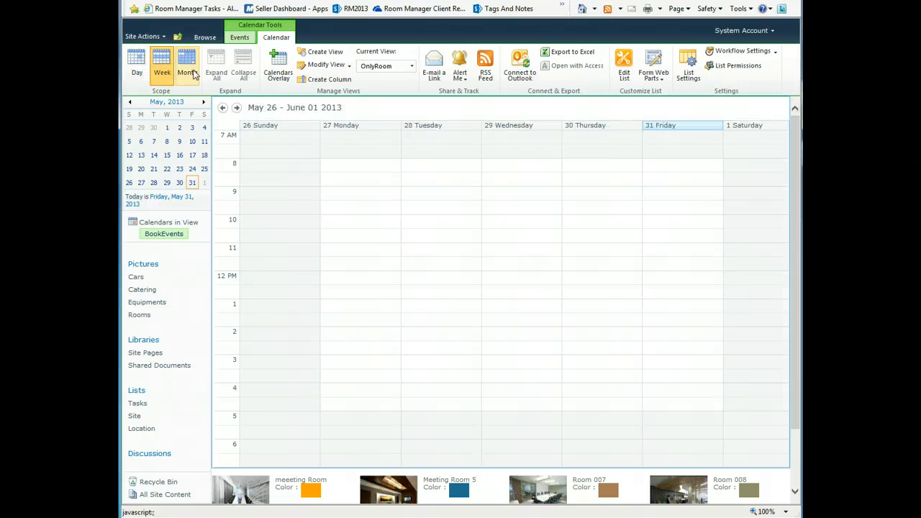
click(188, 69)
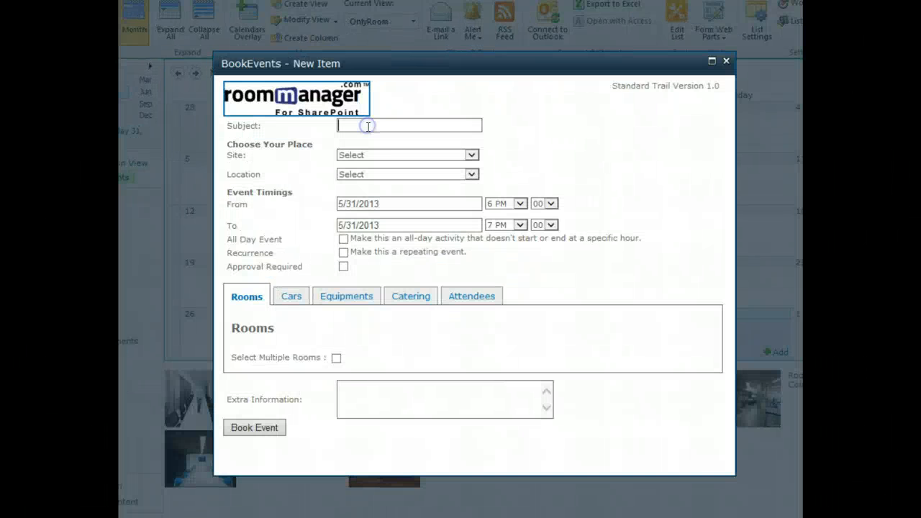
Enter subject 111 and choose Site1, Location1 to list the available rooms.
click(403, 155)
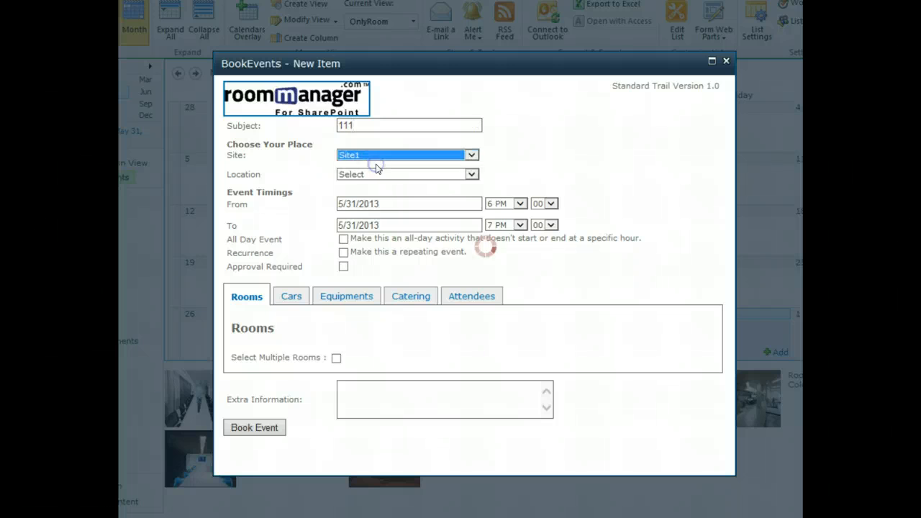
click(472, 174)
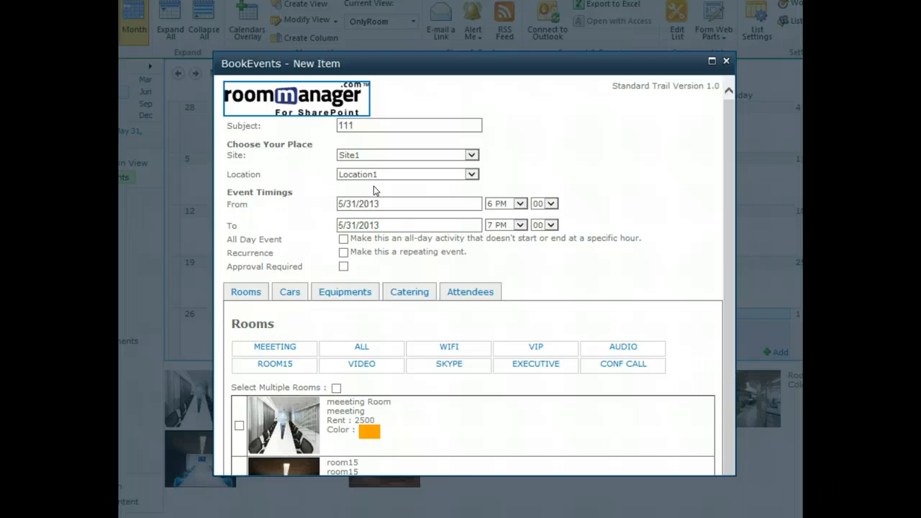
click(409, 204)
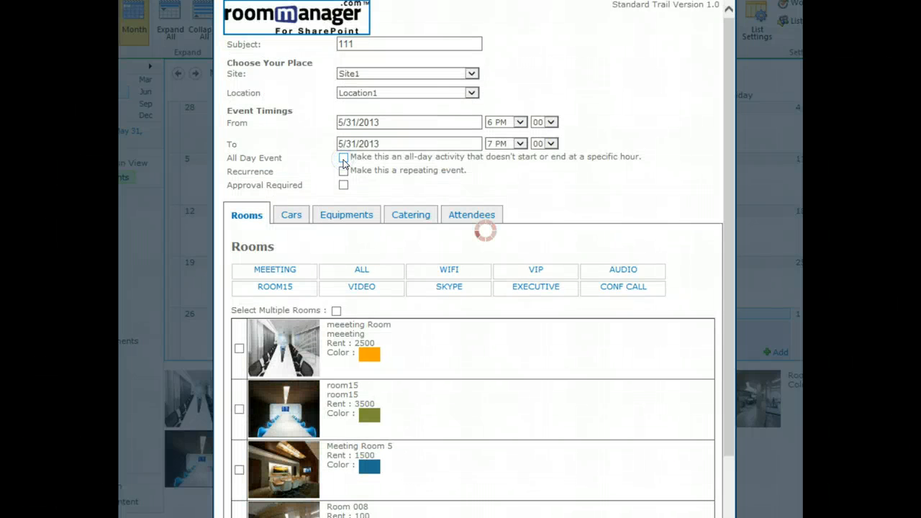
Make the booking recur weekly on Monday and Tuesday, ending after 2 occurrences.
click(342, 170)
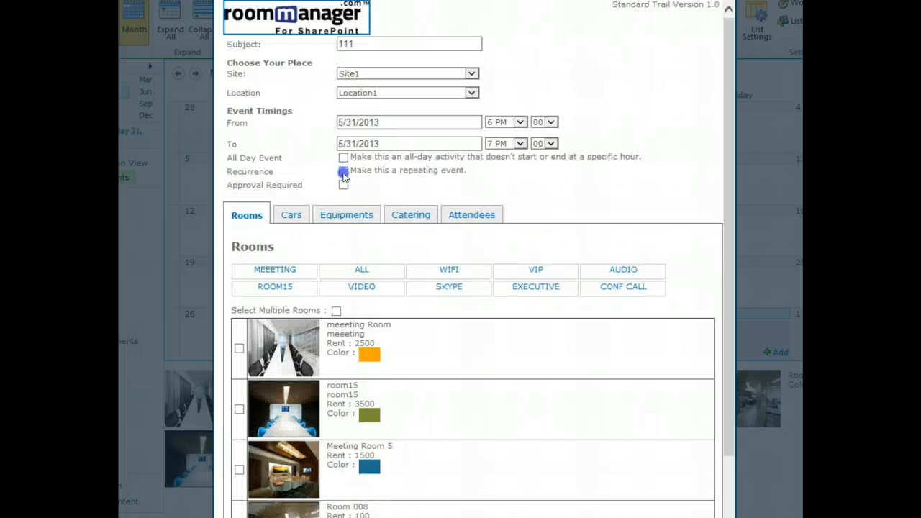
click(342, 172)
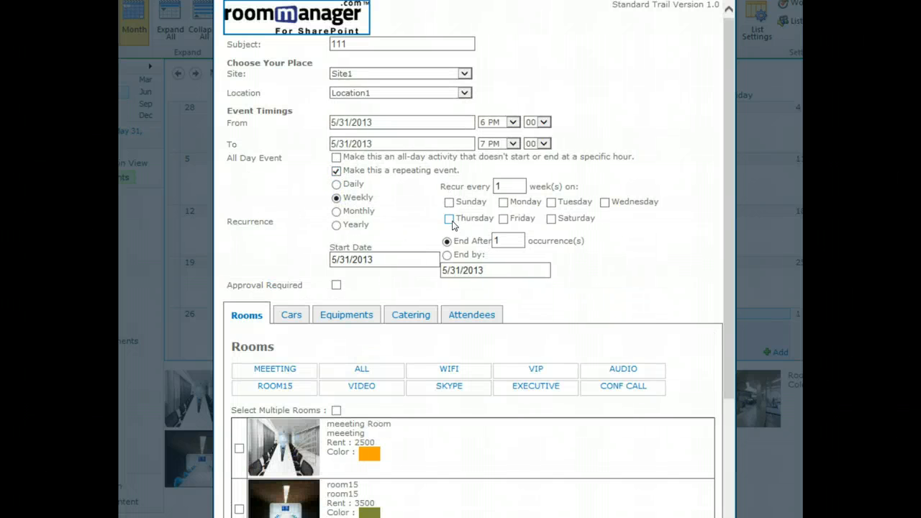
click(549, 201)
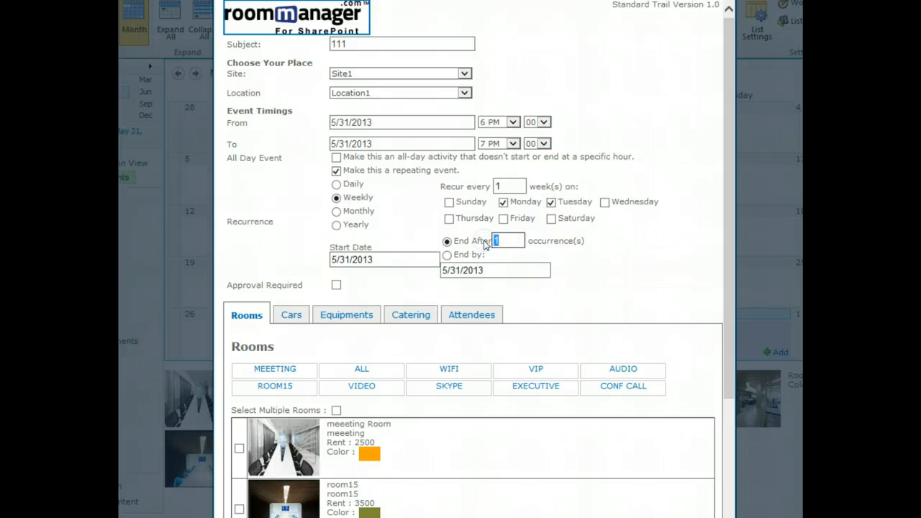
scroll(down, 3)
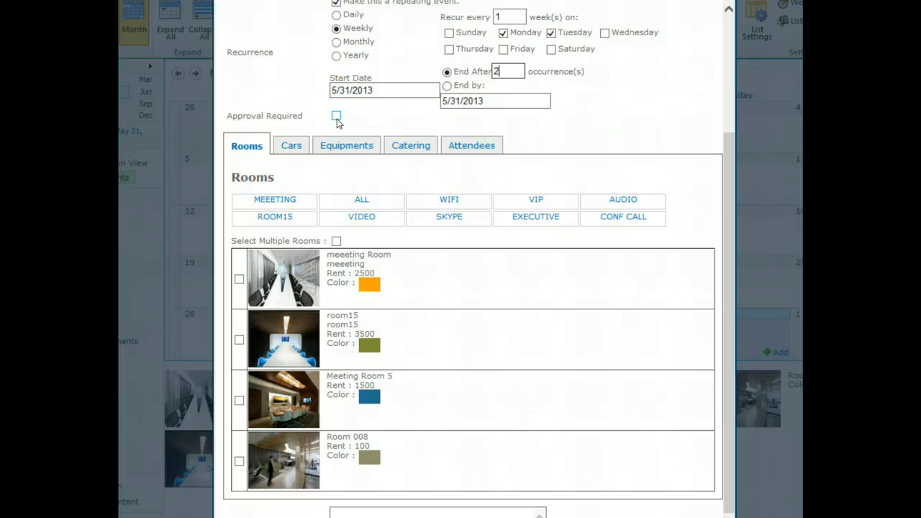
mouse_move(340, 187)
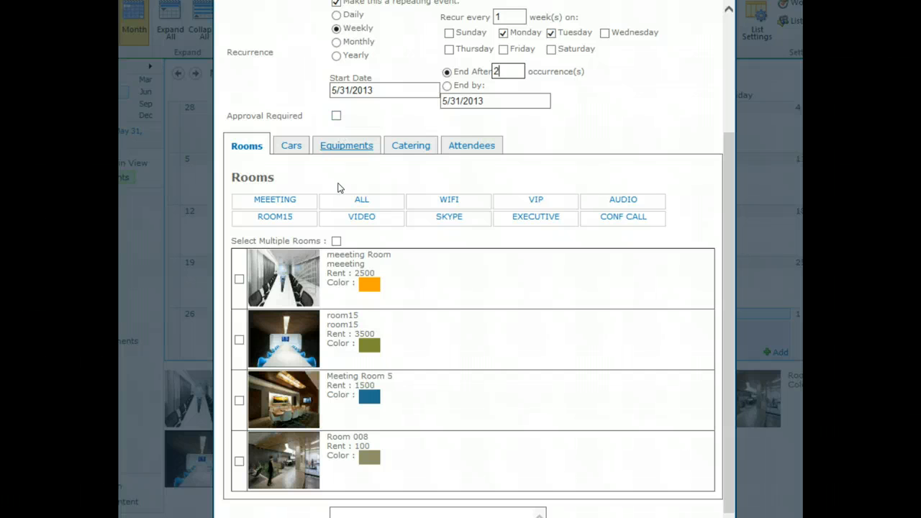
mouse_move(623, 216)
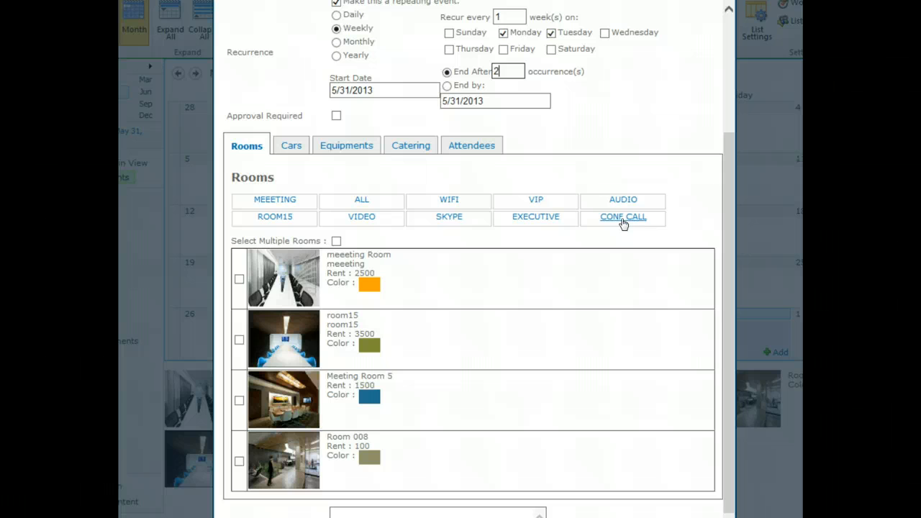
Filter rooms by Skype/audio and reserve Room 008 for the booking.
scroll(up, 3)
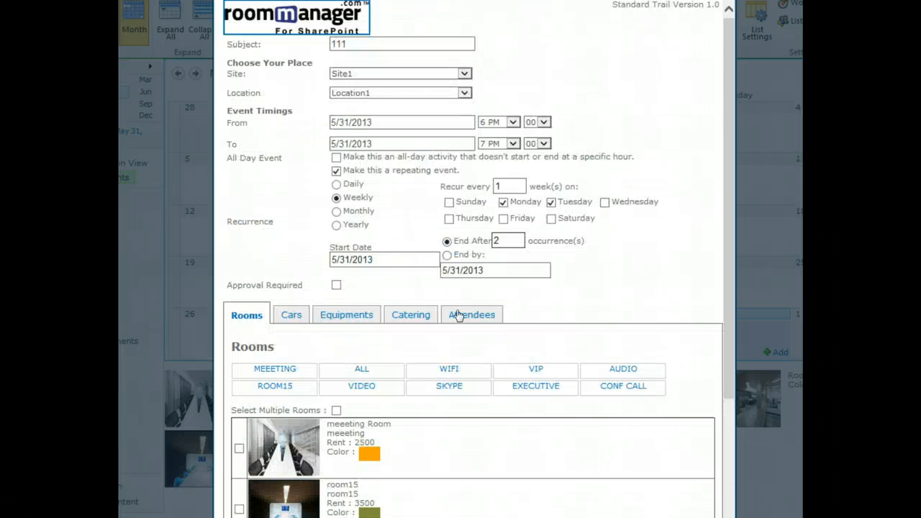
scroll(down, 3)
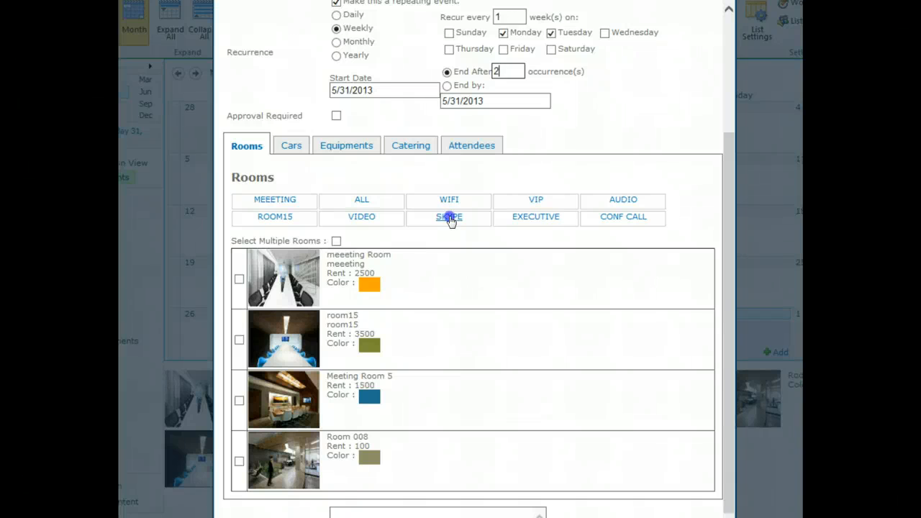
click(449, 216)
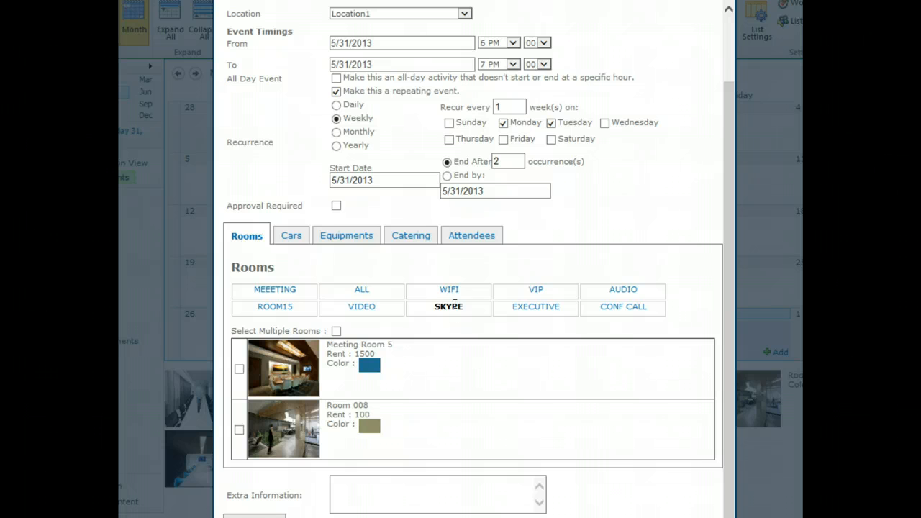
mouse_move(454, 315)
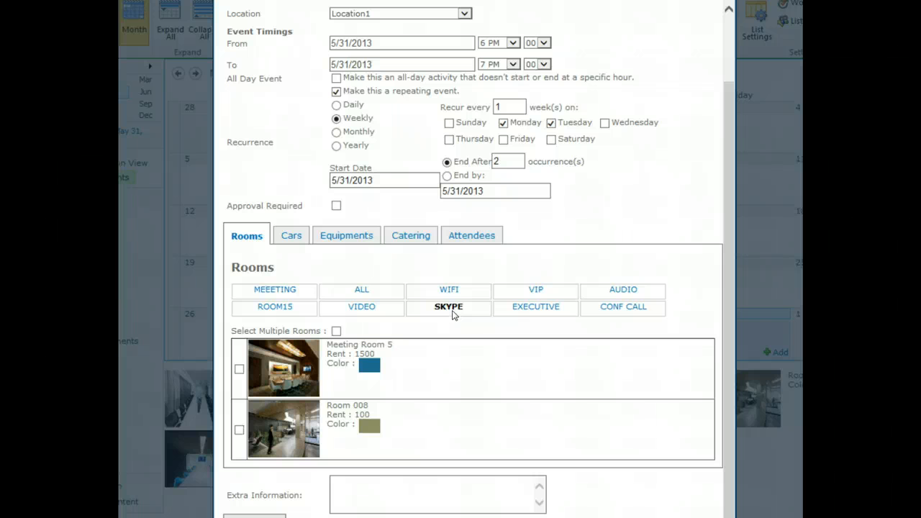
mouse_move(623, 307)
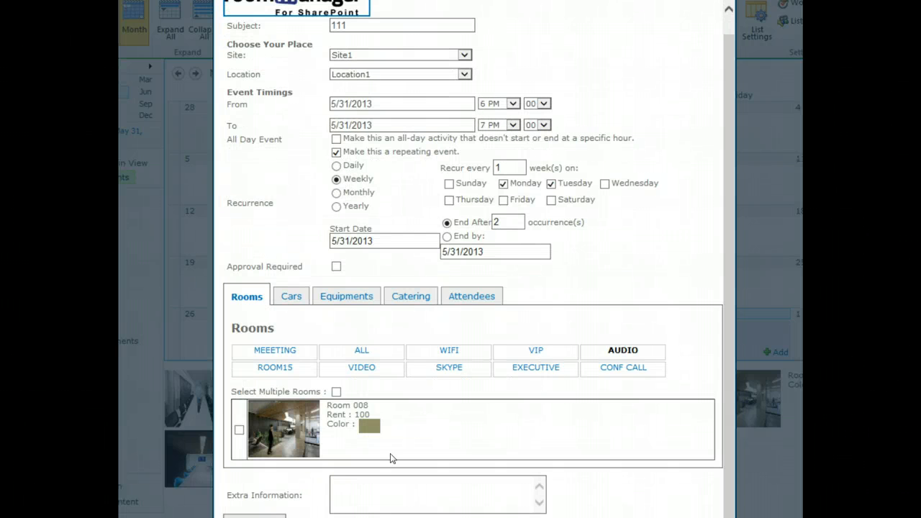
click(239, 429)
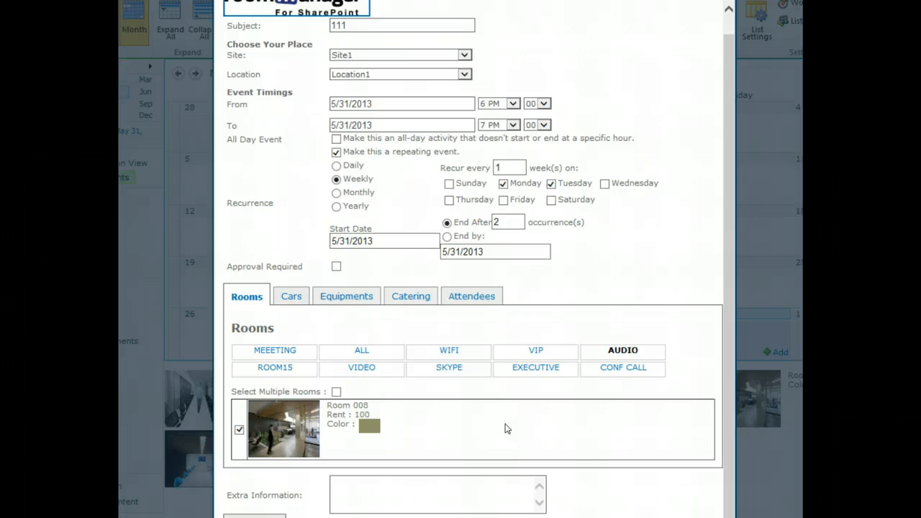
mouse_move(509, 426)
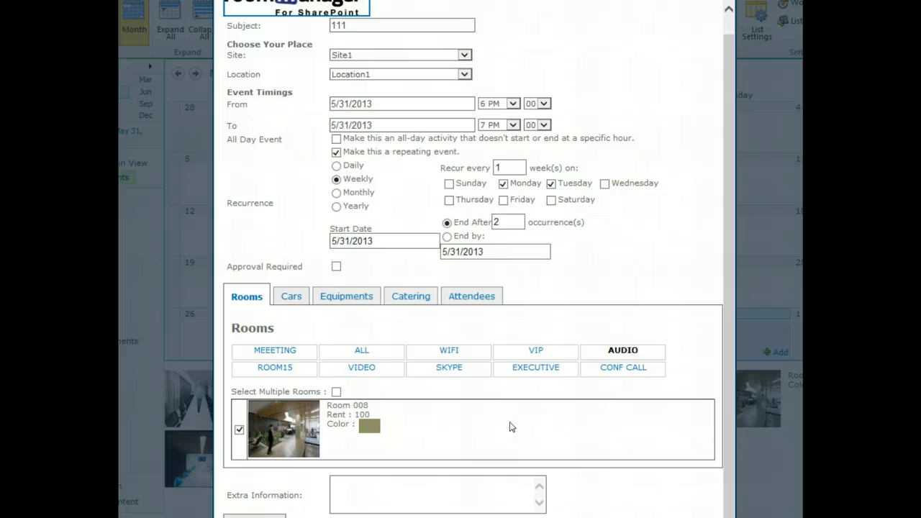
click(346, 296)
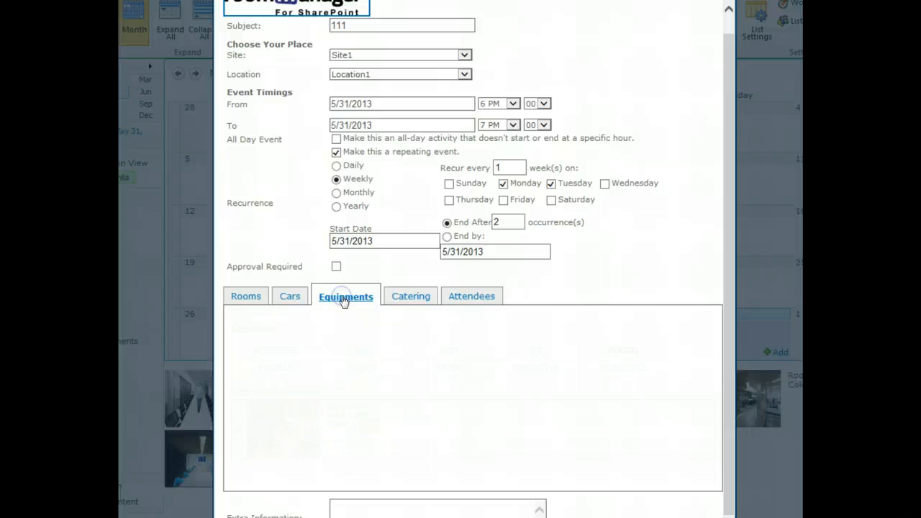
Filter equipment to projectors and add the Projector to the booking.
click(346, 297)
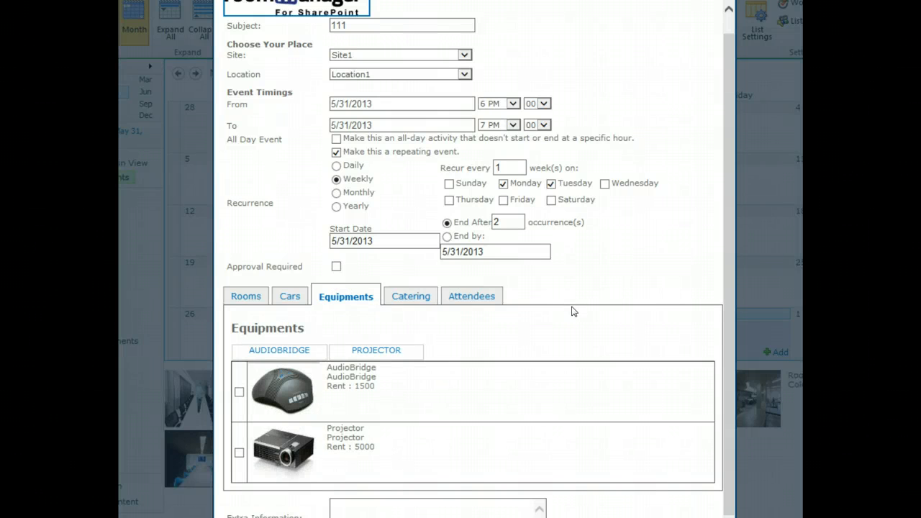
mouse_move(297, 314)
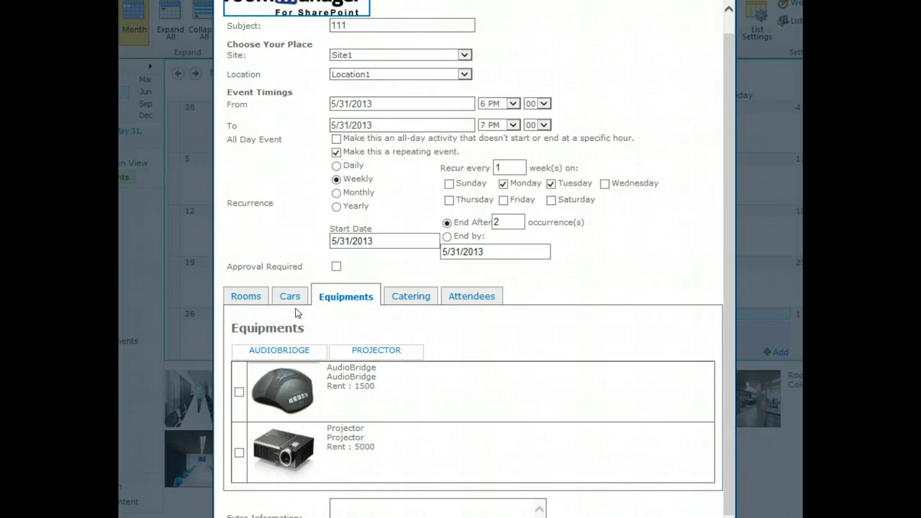
mouse_move(282, 328)
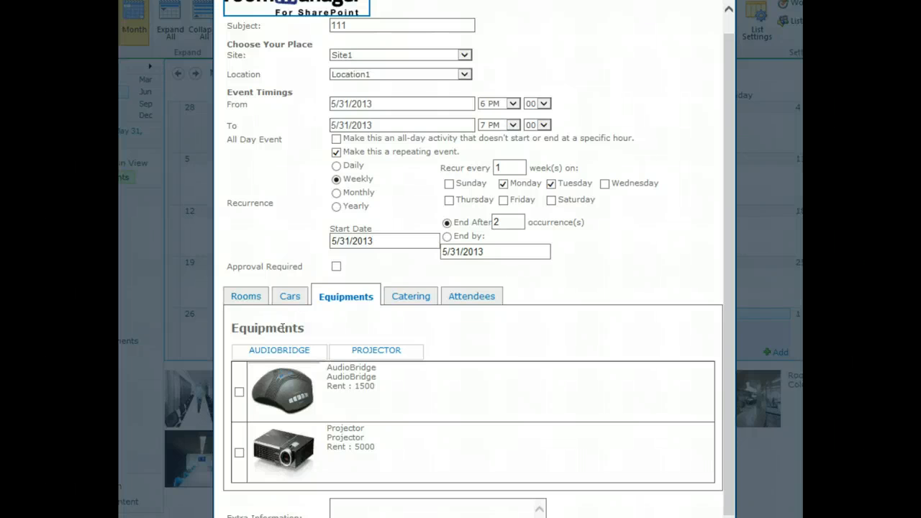
mouse_move(262, 449)
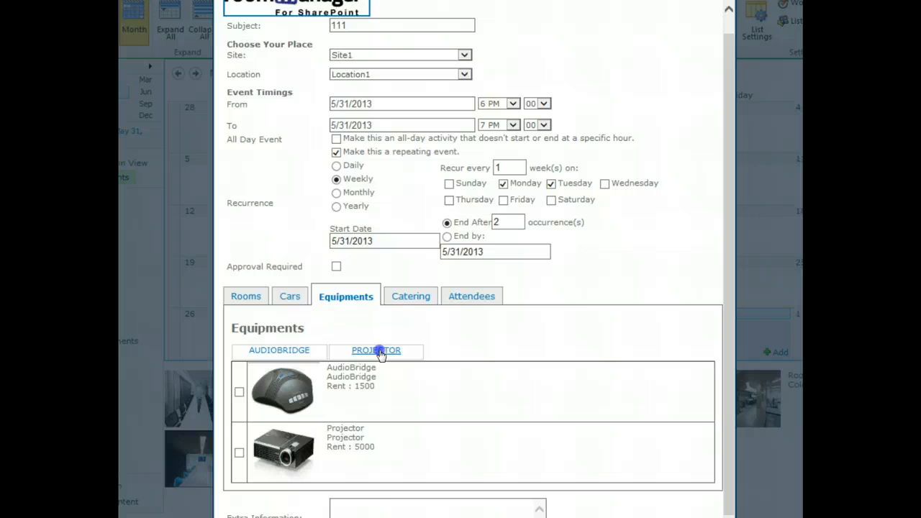
click(376, 351)
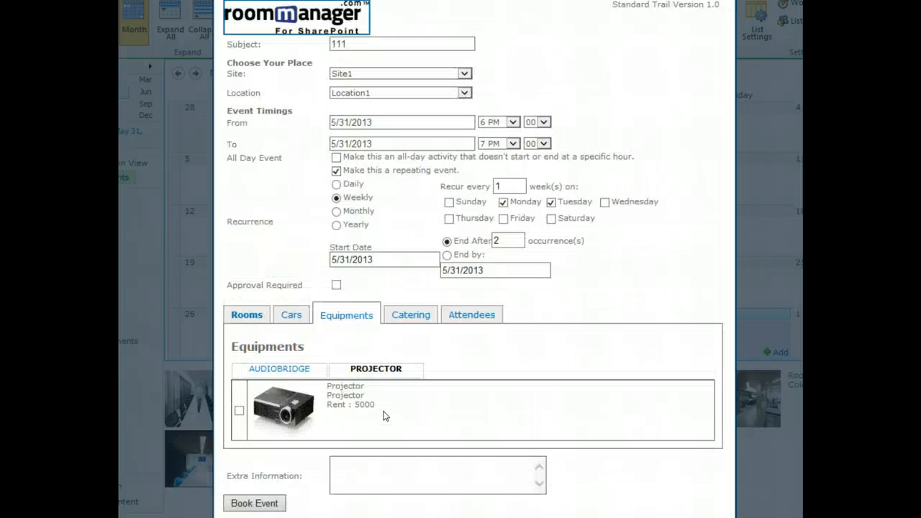
click(239, 411)
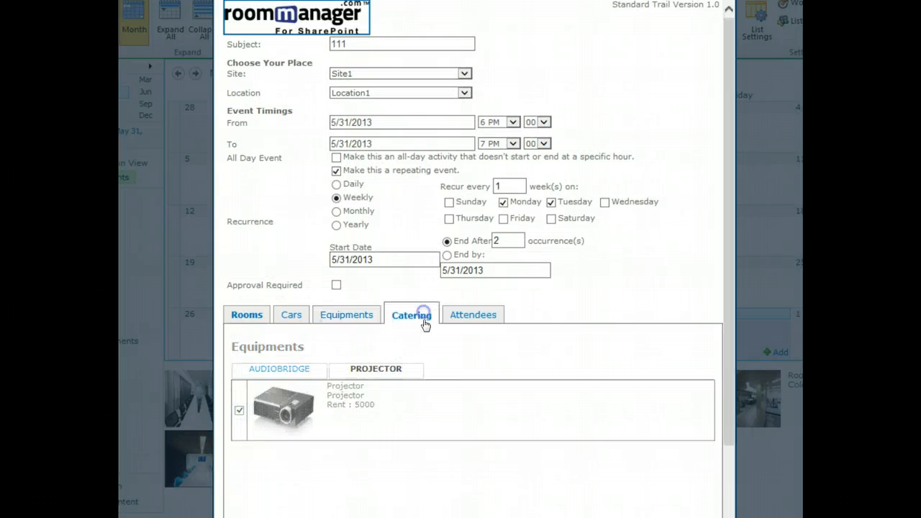
Add Catering Snacks and Catering3 to the booking's catering.
click(412, 314)
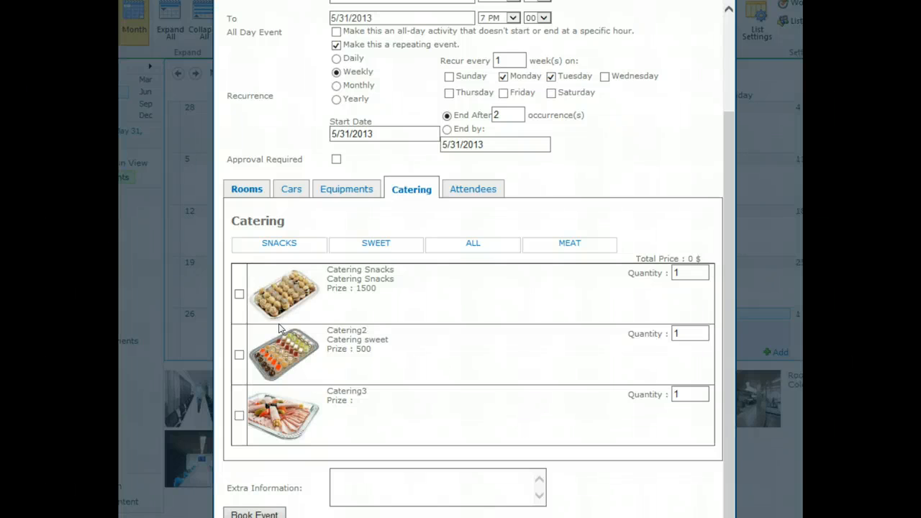
click(239, 293)
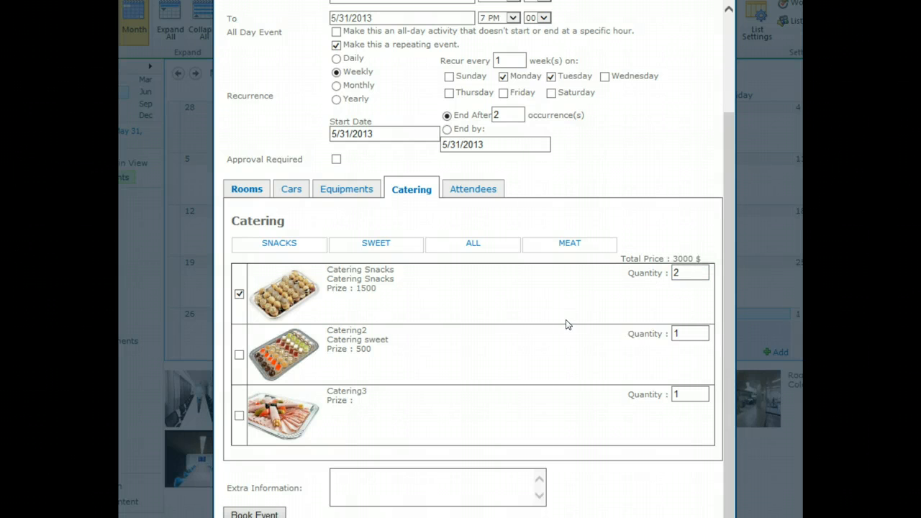
click(239, 415)
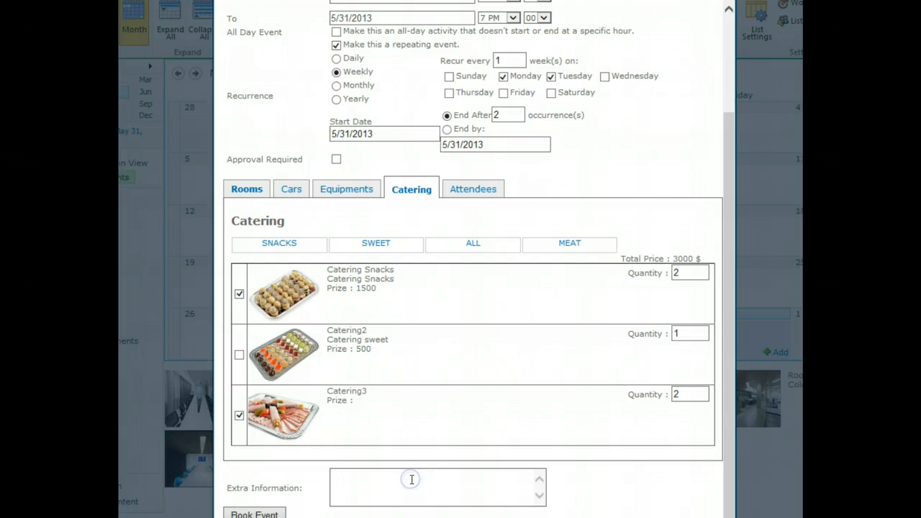
Enter 'chargable to the ACAR' as the booking's extra information.
text(charge)
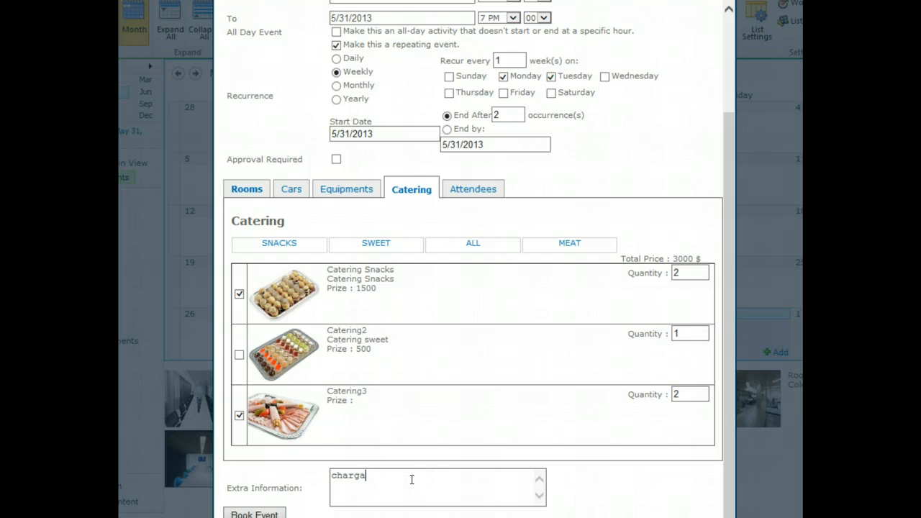
text(ble to the)
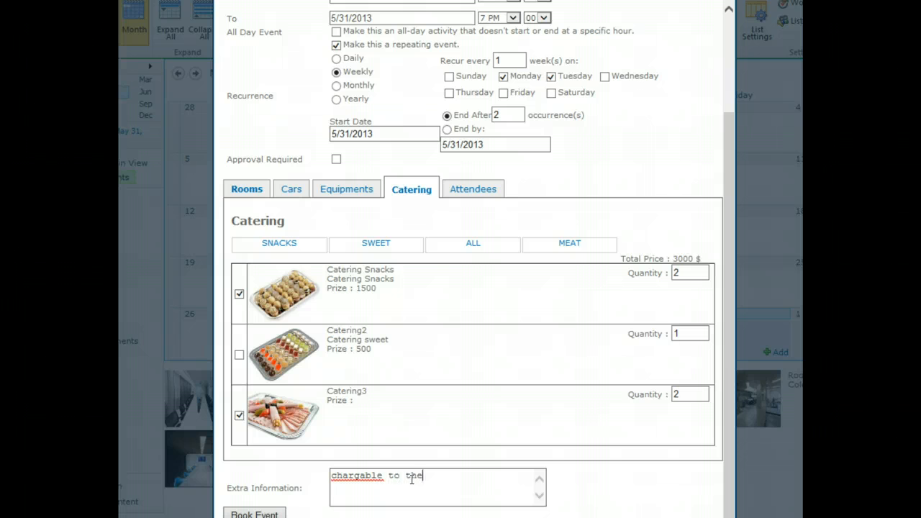
text(ACAR)
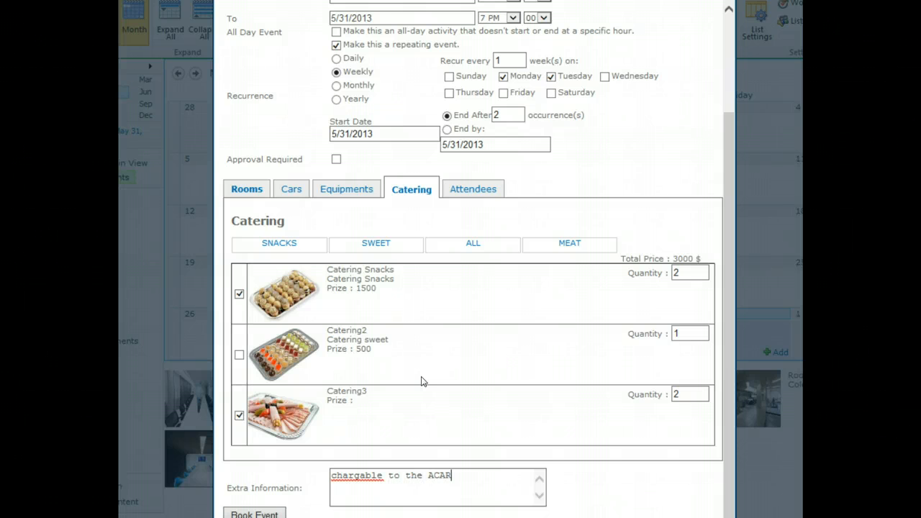
click(472, 188)
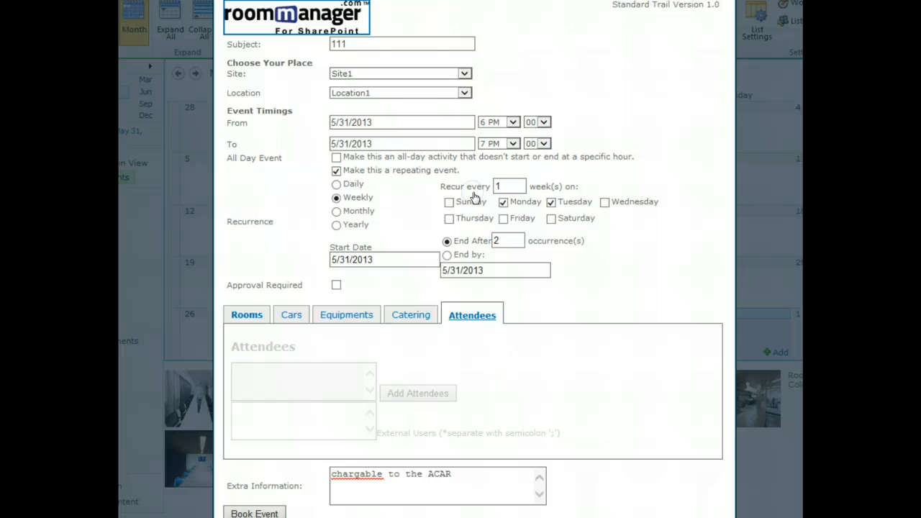
Search 'acar' and add ACAR GmbH as an attendee.
click(418, 393)
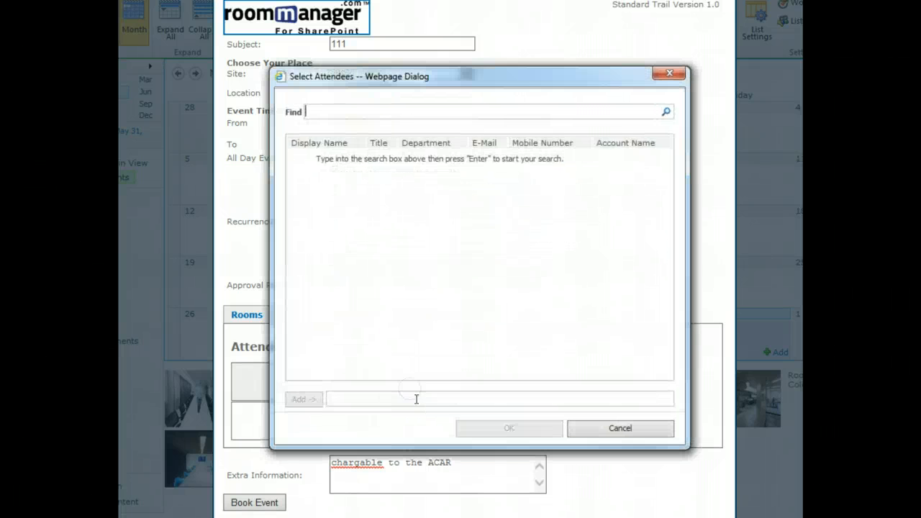
text(acar)
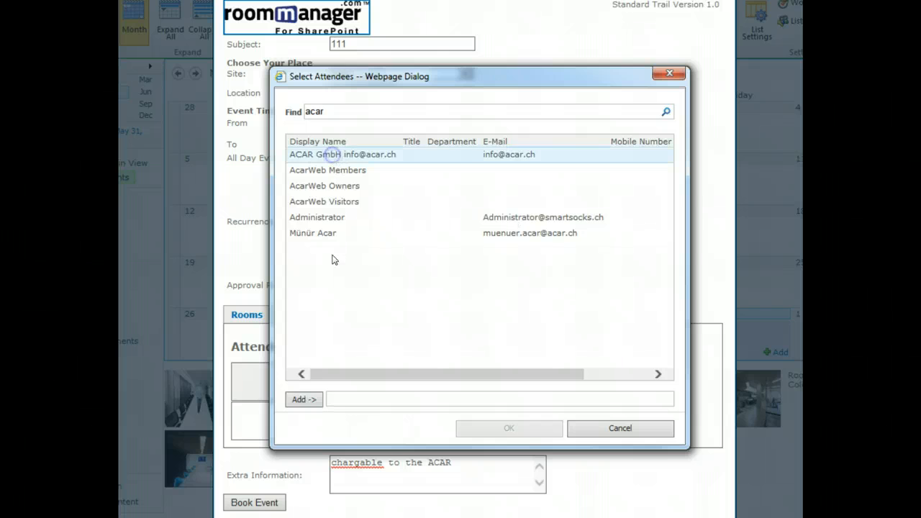
click(509, 429)
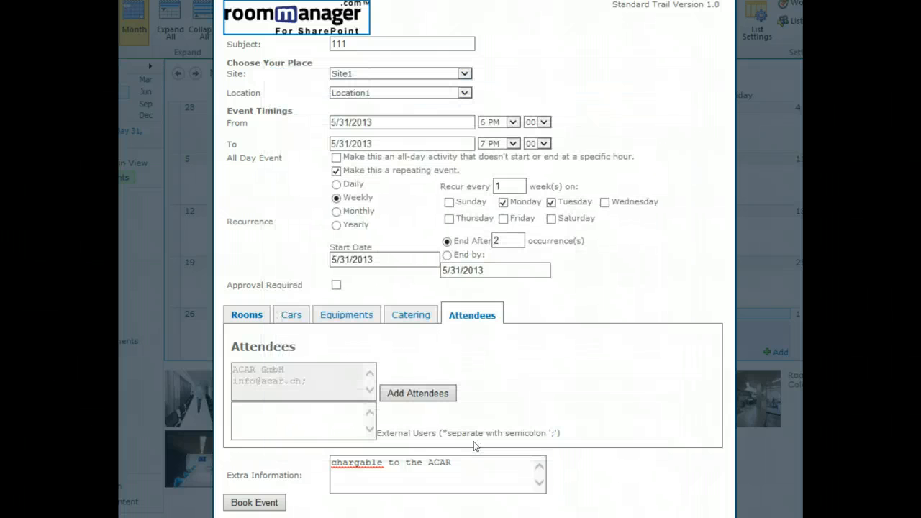
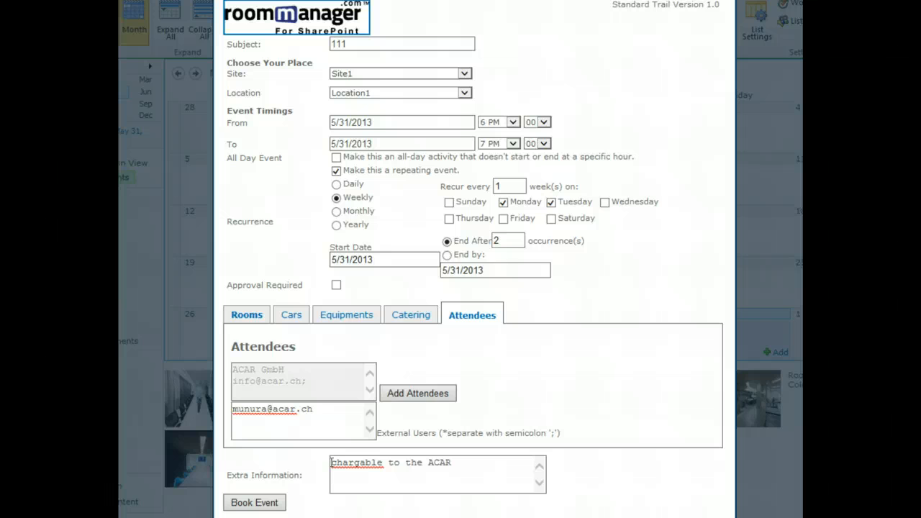
right_click(357, 462)
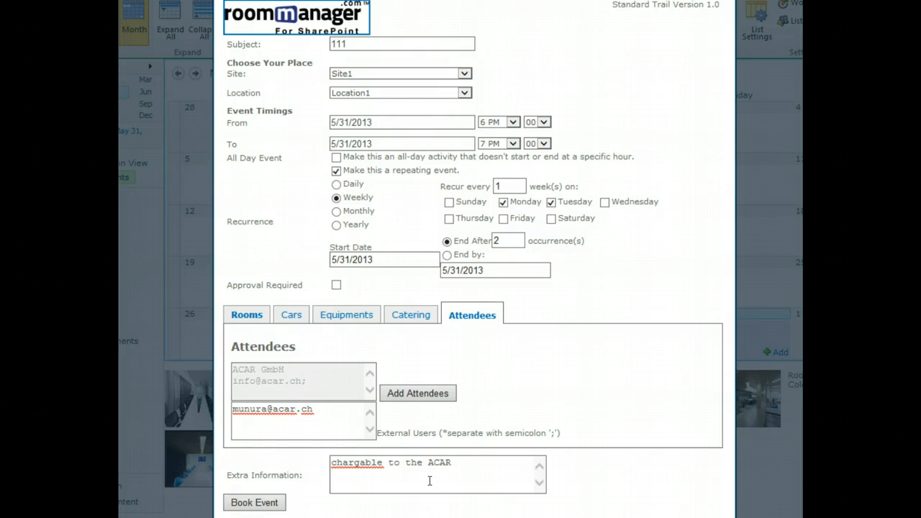
click(254, 503)
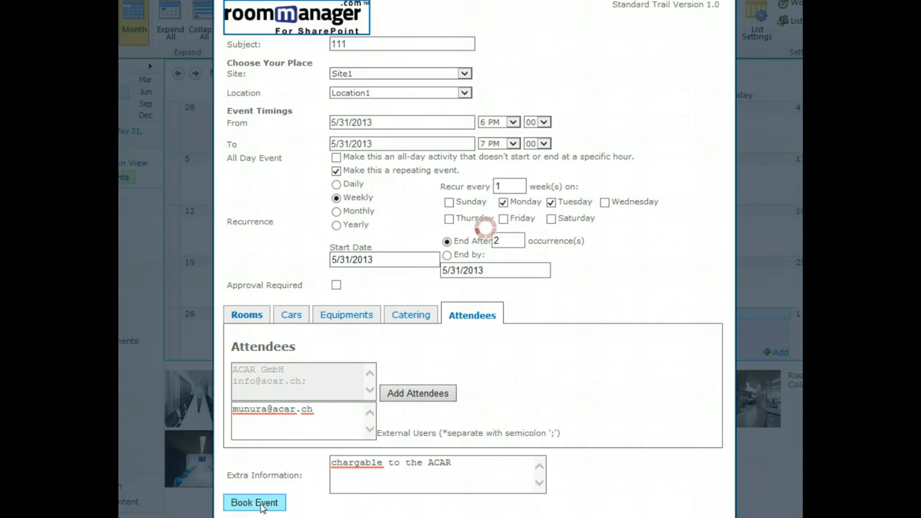
Save booking 111 and review its details on May 31 in the calendar.
click(253, 502)
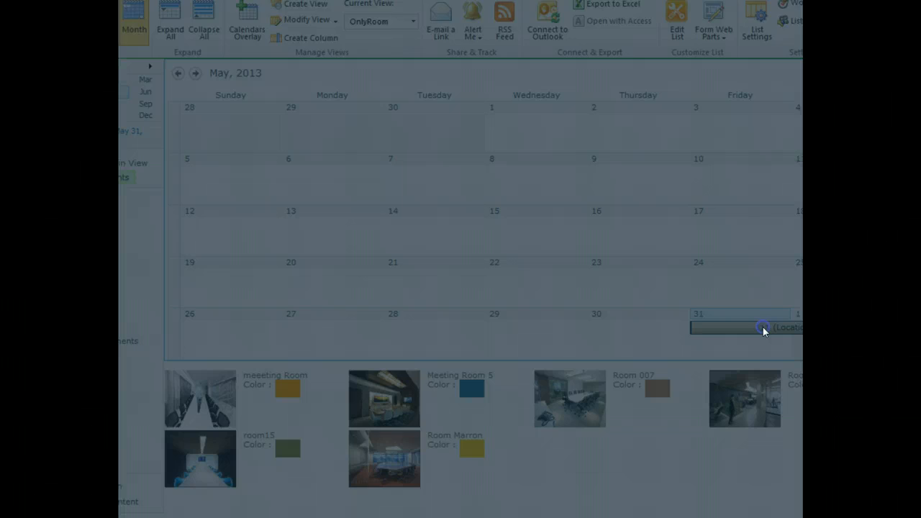
click(762, 328)
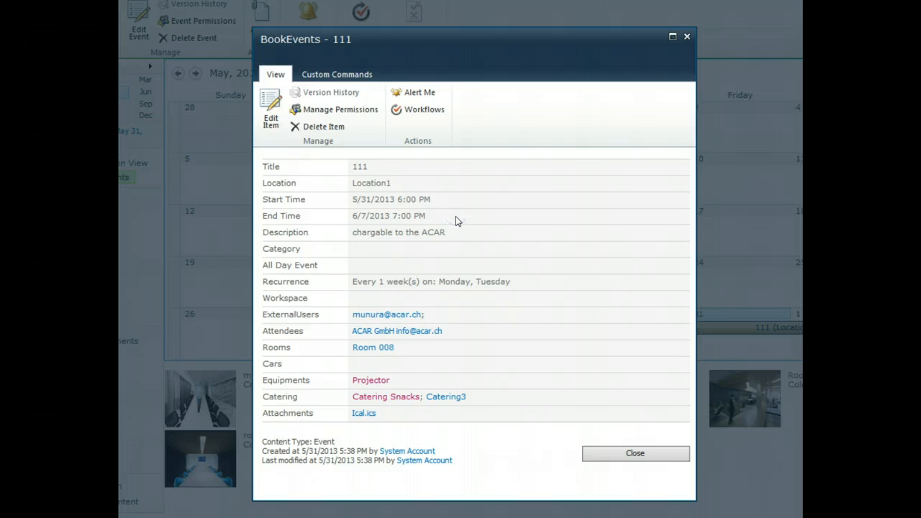
mouse_move(385, 326)
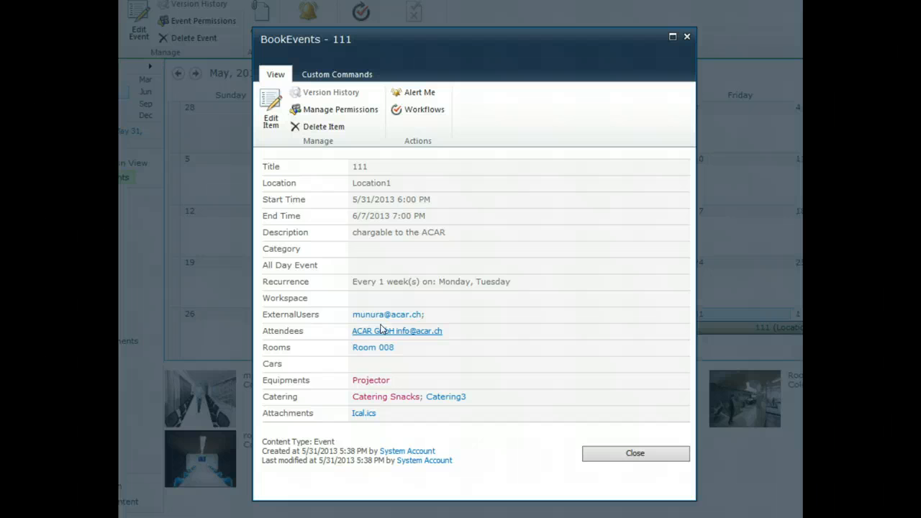
mouse_move(372, 347)
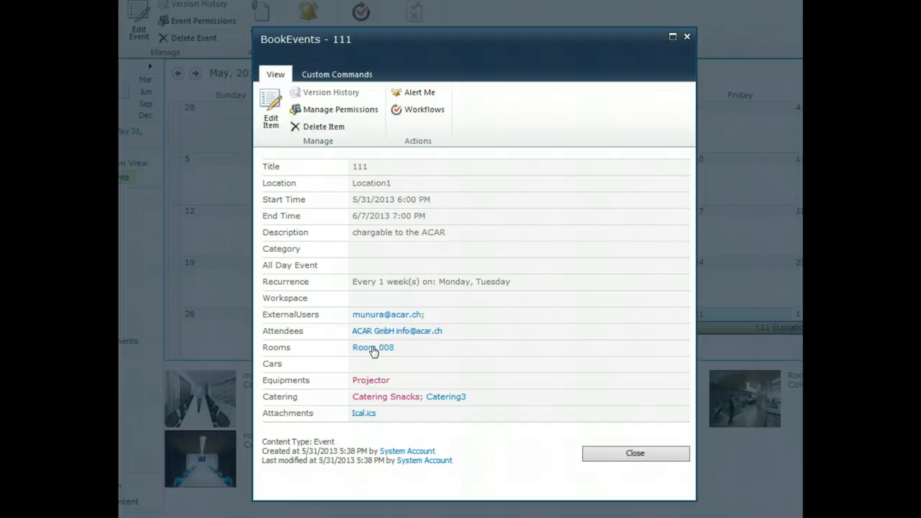
mouse_move(362, 413)
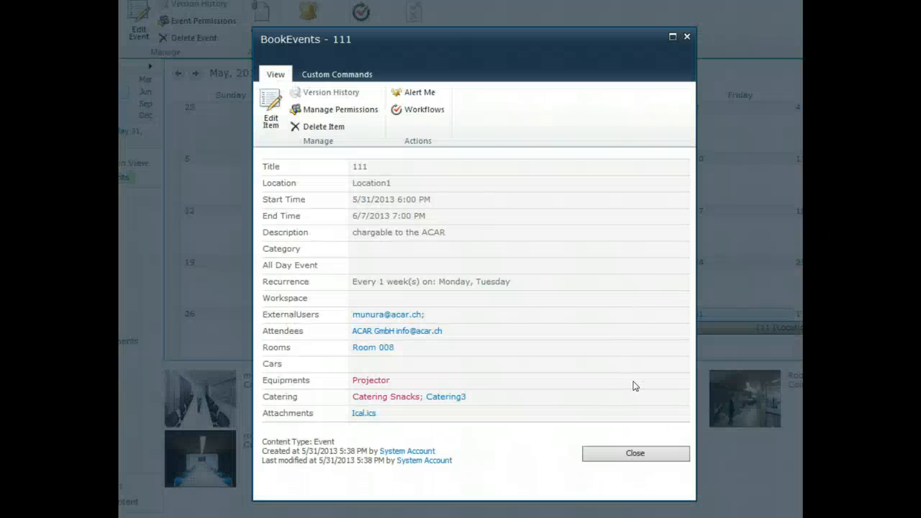
click(635, 452)
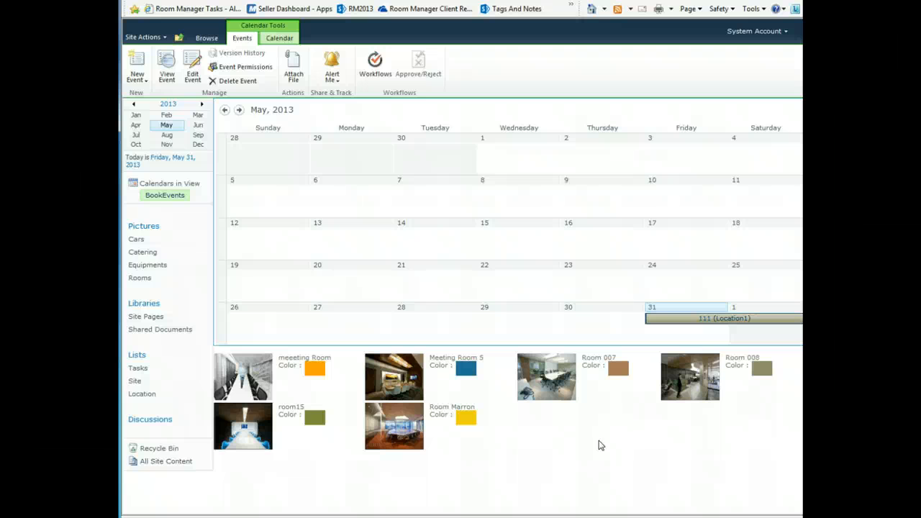
mouse_move(282, 133)
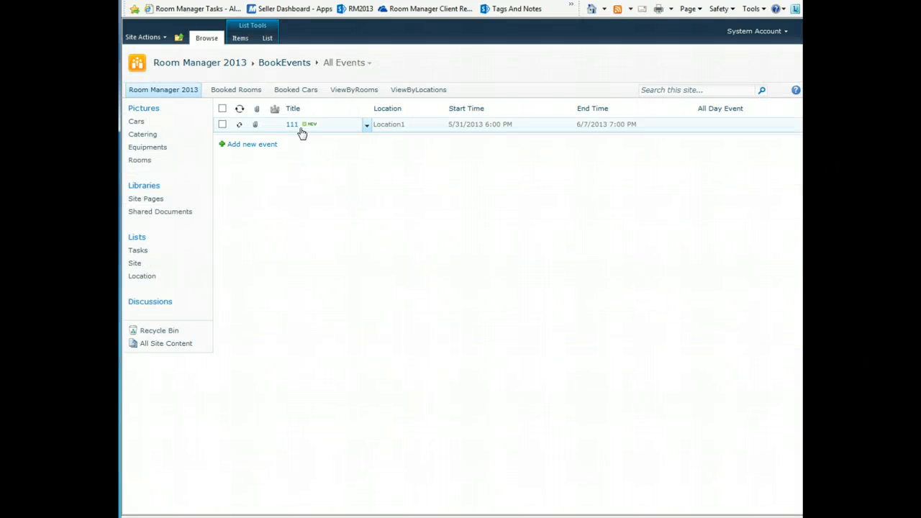
From booking 111's BookEvents list, bring up the Form Web Parts choices on the List ribbon.
click(365, 124)
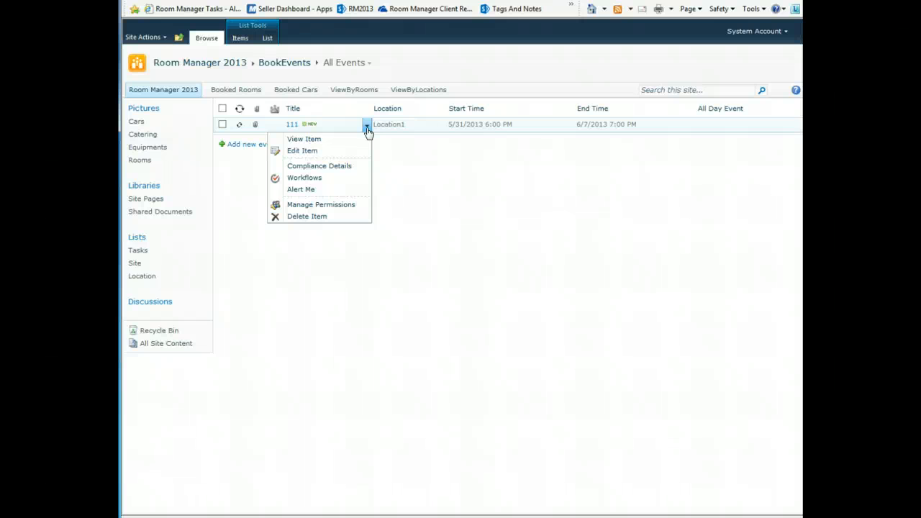
mouse_move(286, 69)
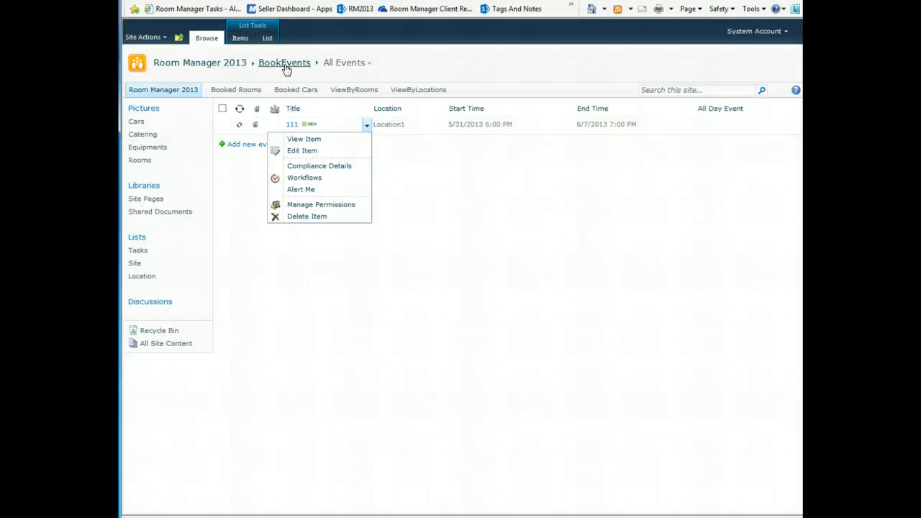
click(240, 37)
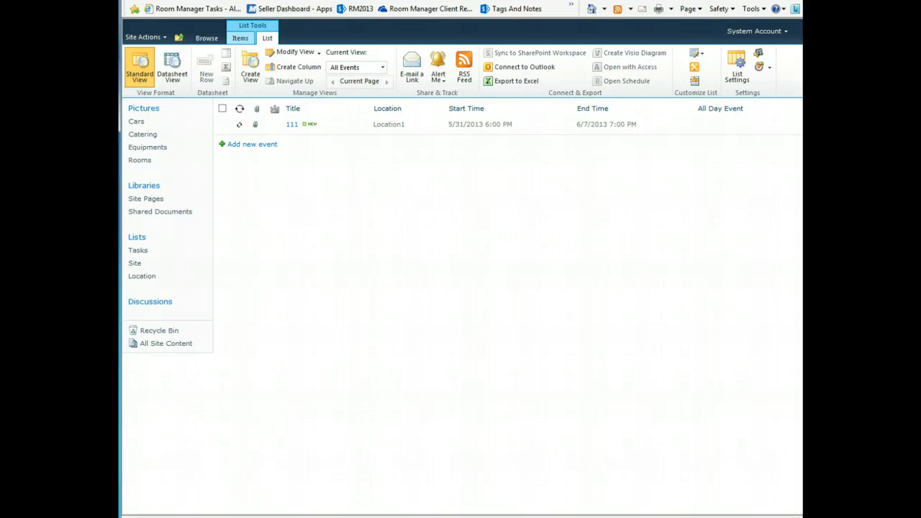
click(696, 57)
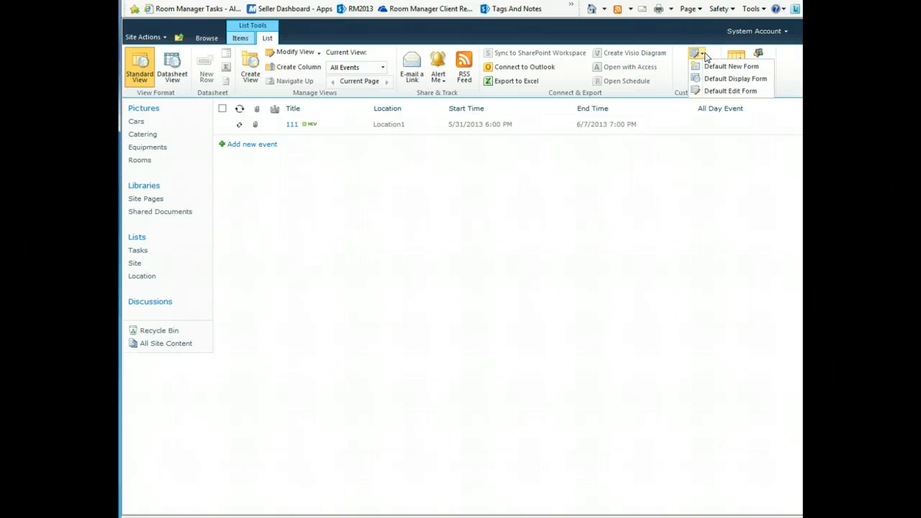
mouse_move(731, 66)
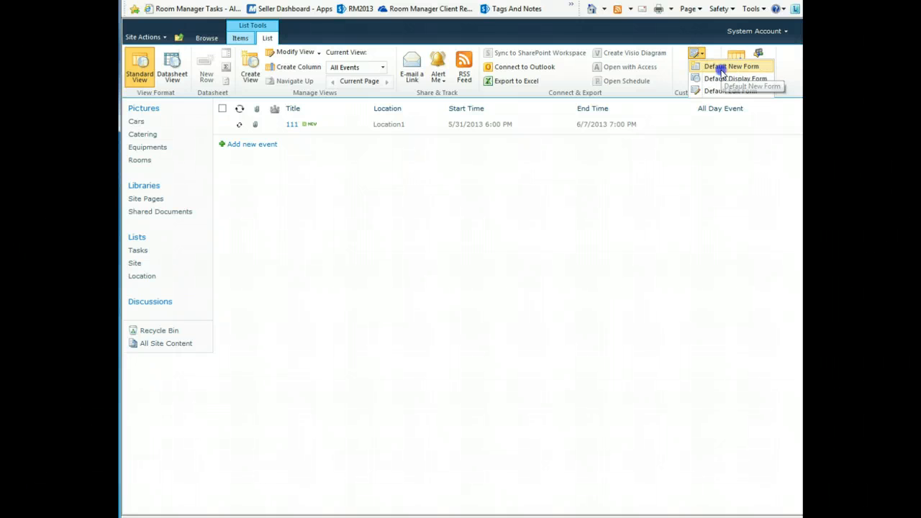
Edit the default new form and check the web part's Approval and Catering Manager Email properties.
click(742, 66)
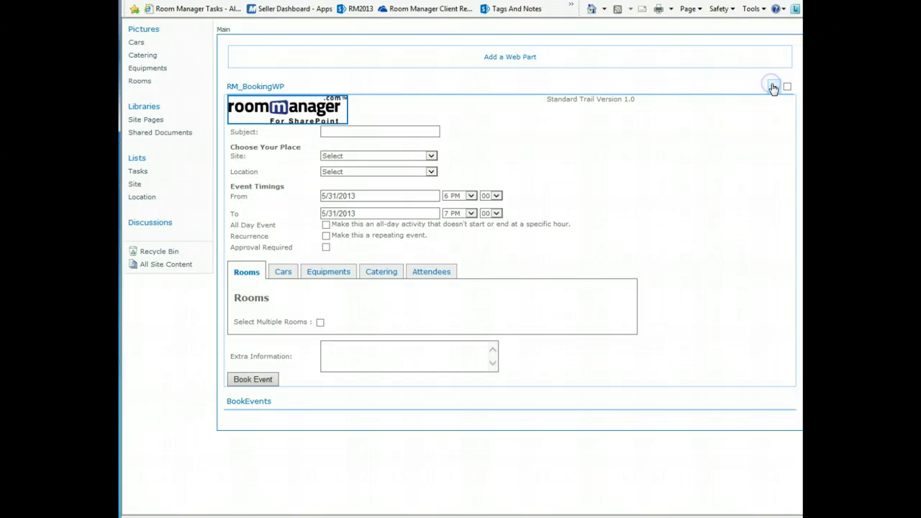
click(775, 86)
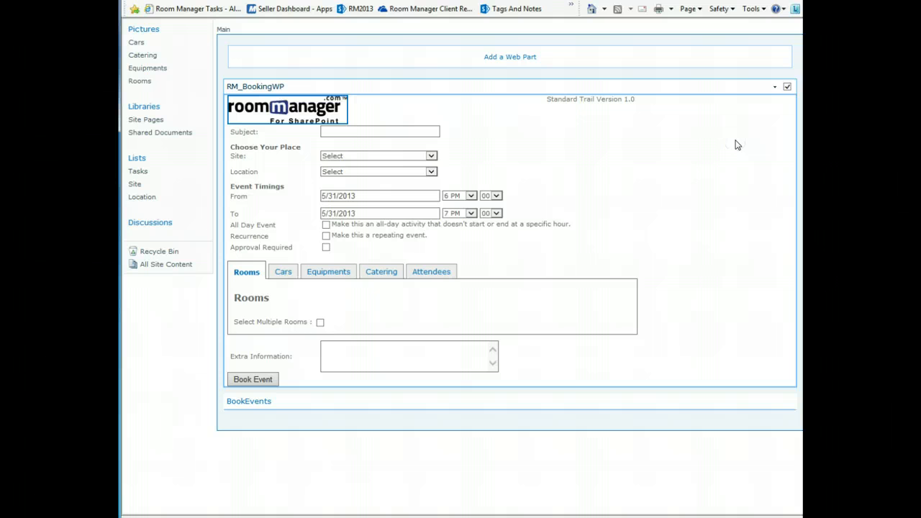
click(774, 86)
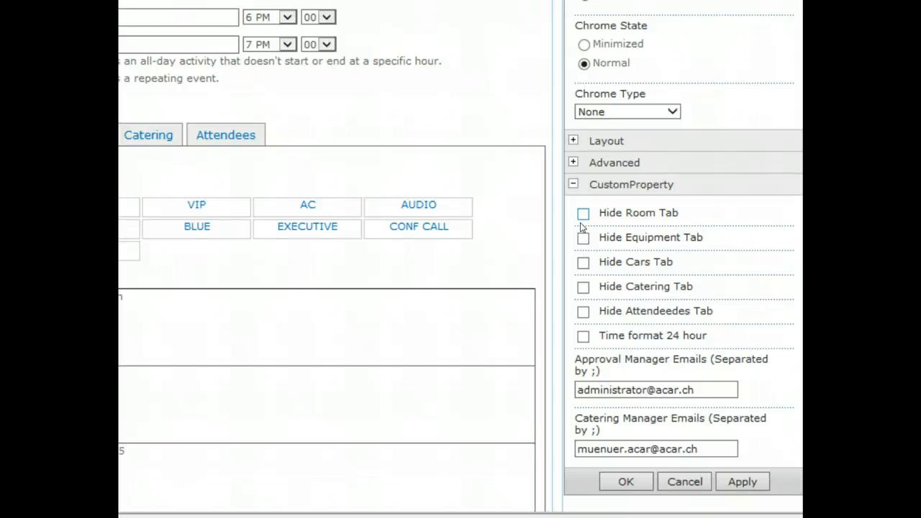
mouse_move(706, 343)
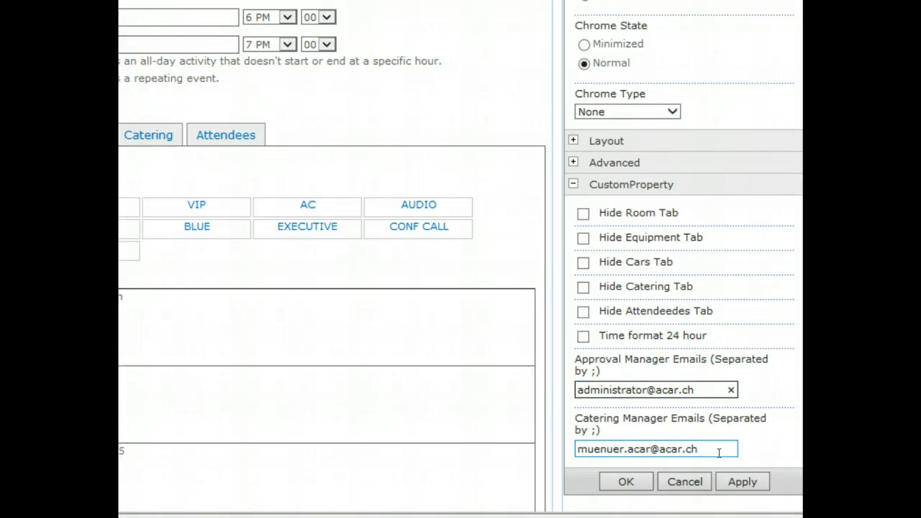
click(655, 449)
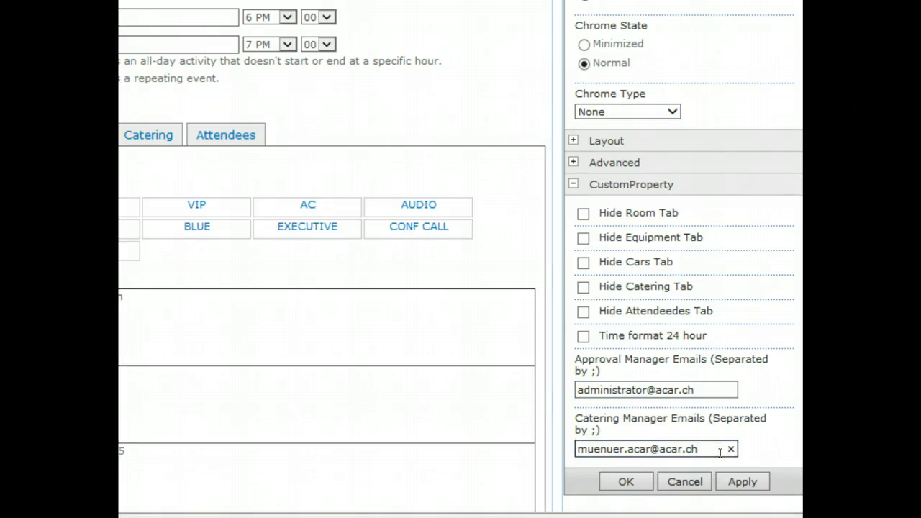
click(624, 480)
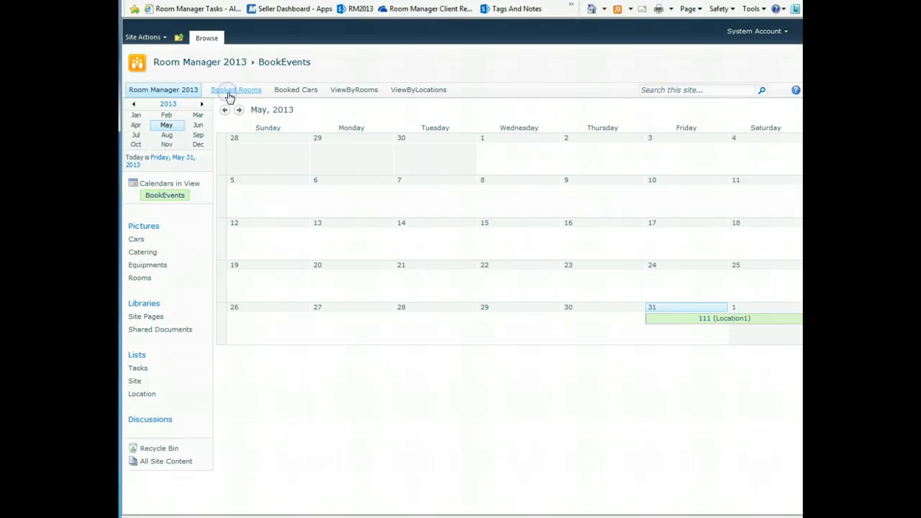
View Booked Rooms, then the main calendar and booking 111's details.
click(236, 90)
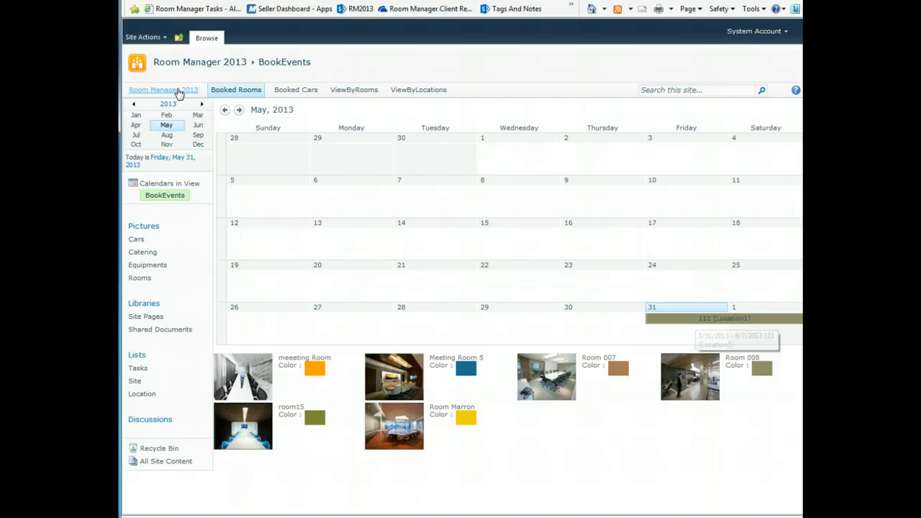
click(162, 89)
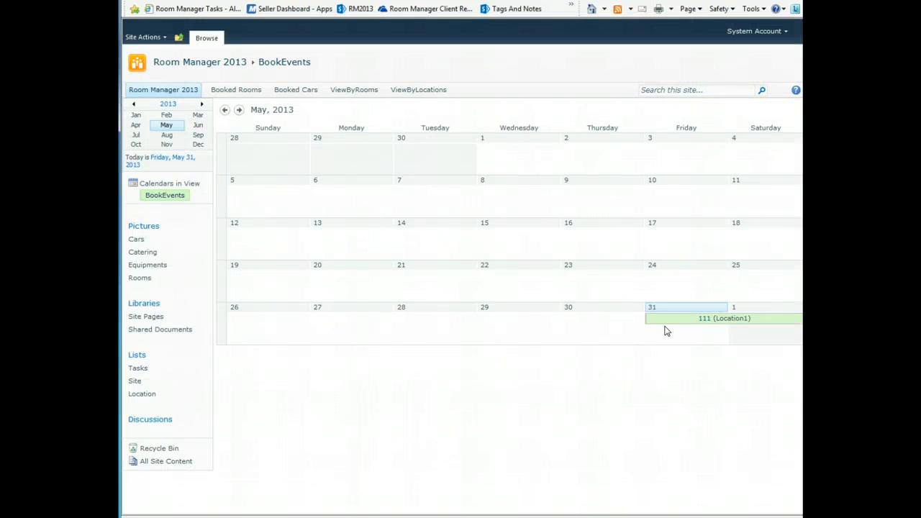
click(722, 318)
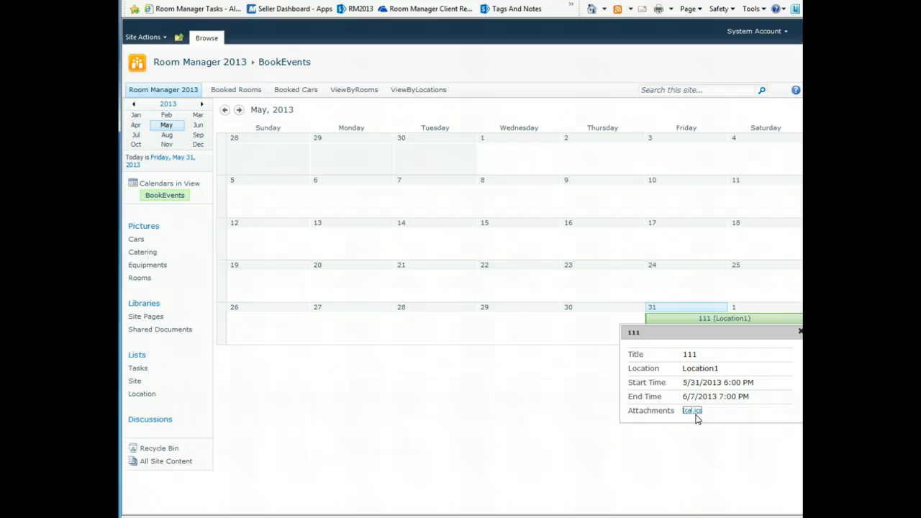
Check booking 111 in the ViewByRooms and ViewByLocations views, returning to Booked Rooms.
click(354, 89)
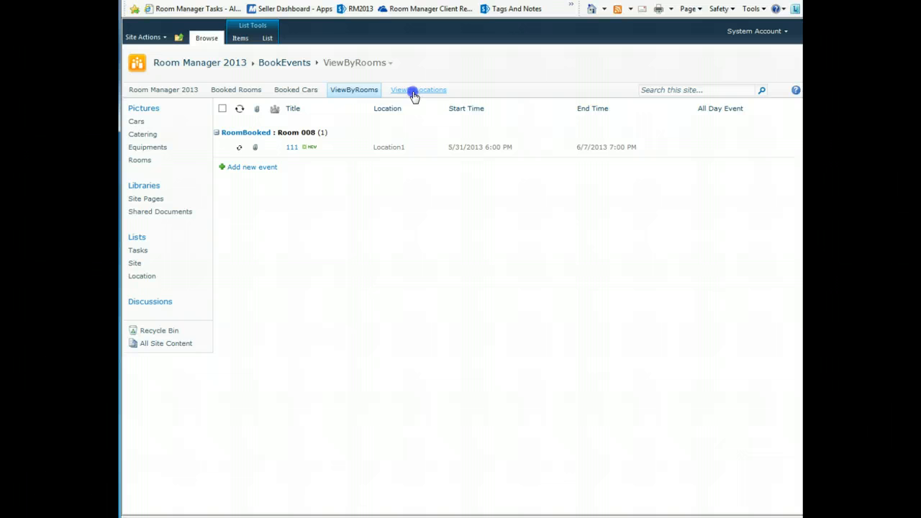
click(418, 89)
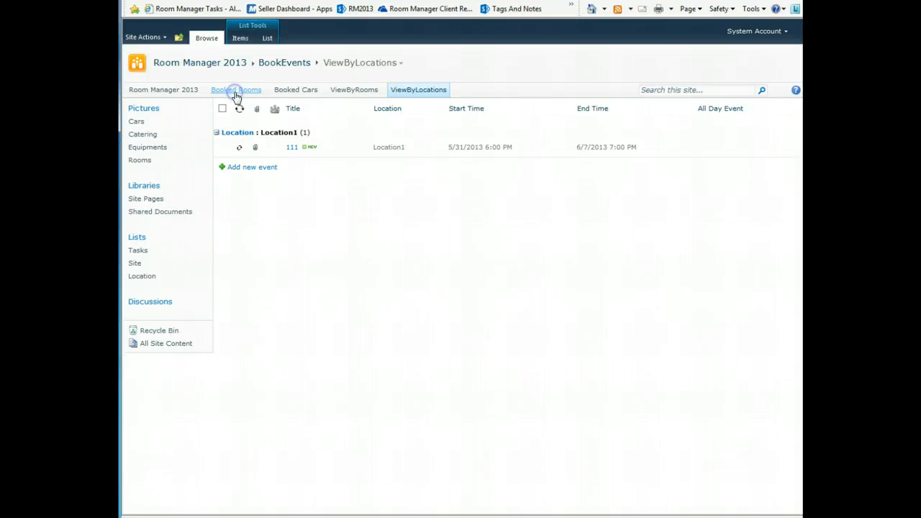
click(236, 89)
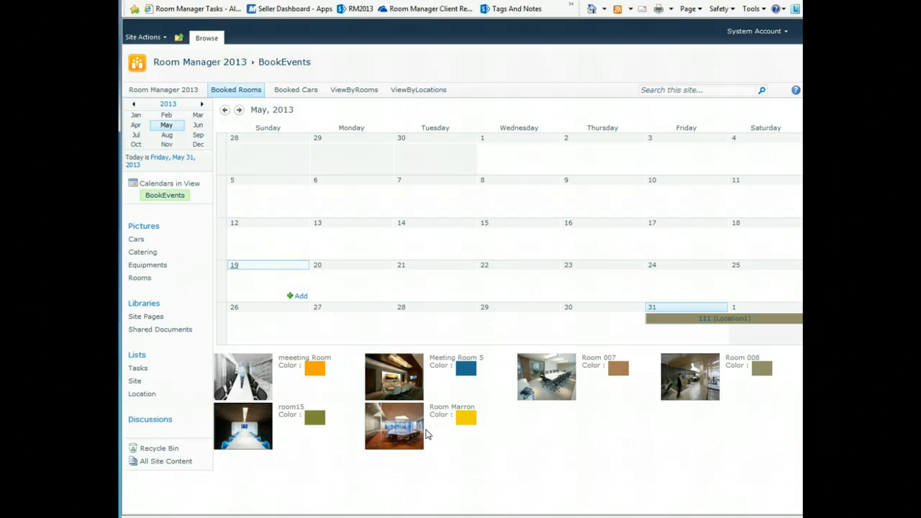
mouse_move(294, 392)
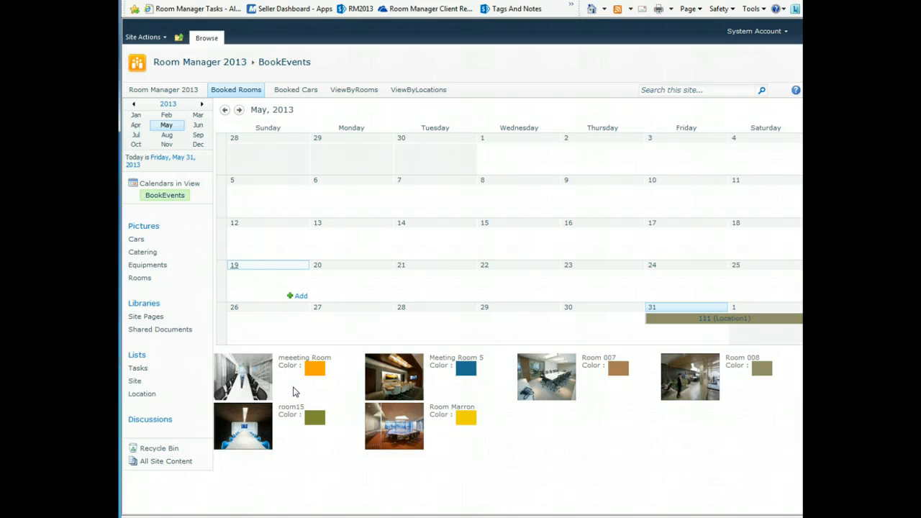
mouse_move(385, 374)
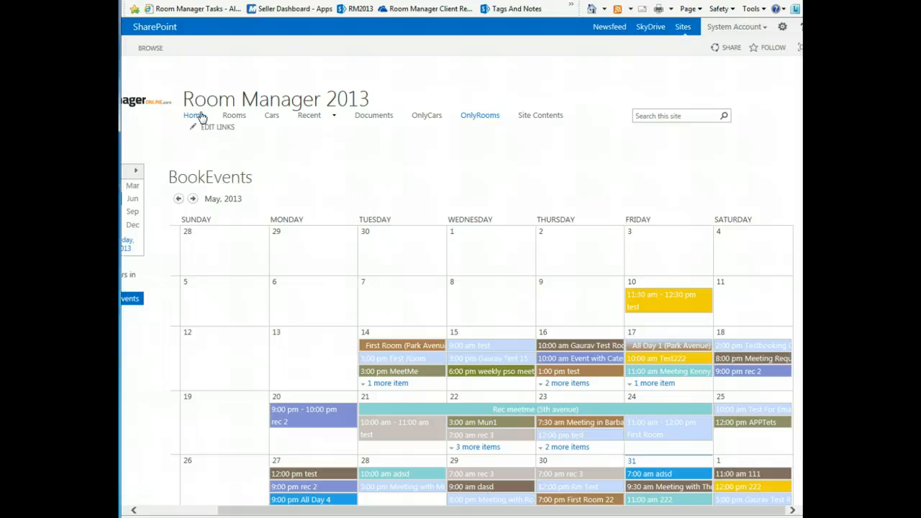
Go to the Room Manager home page and look through My Bookings.
click(193, 115)
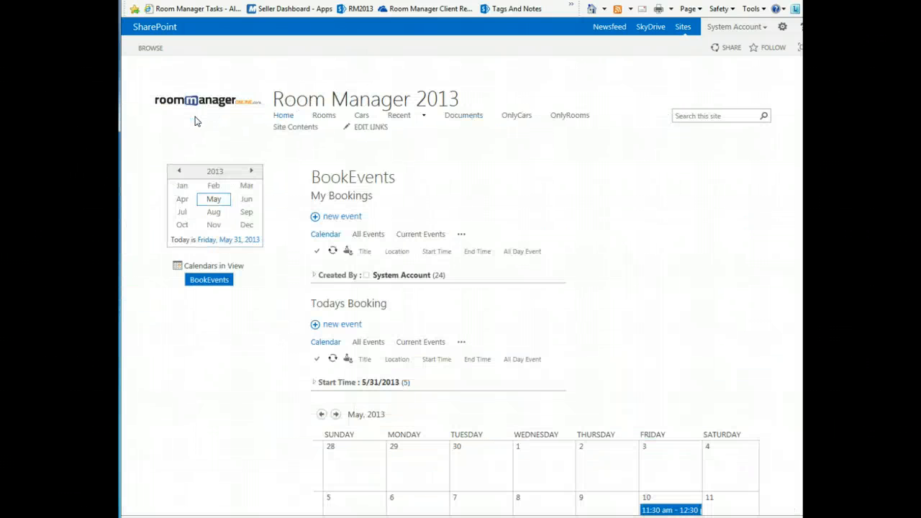
scroll(down, 3)
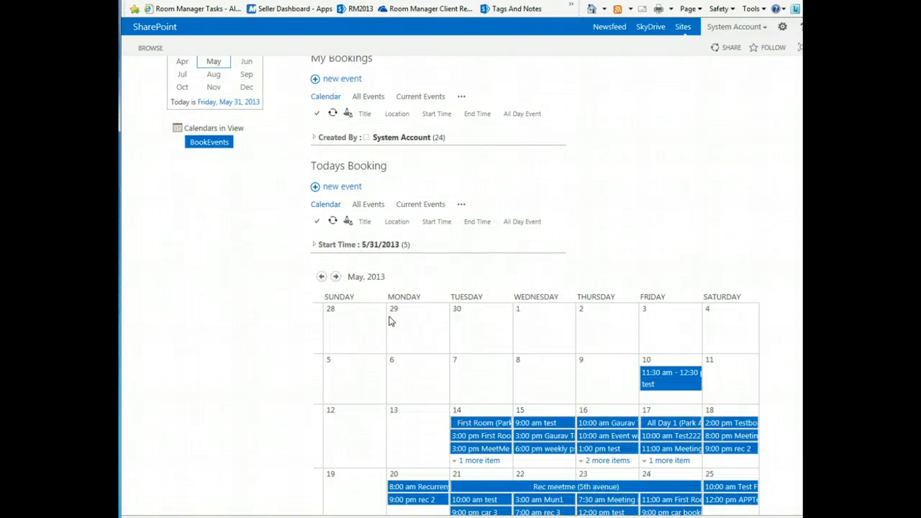
scroll(up, 3)
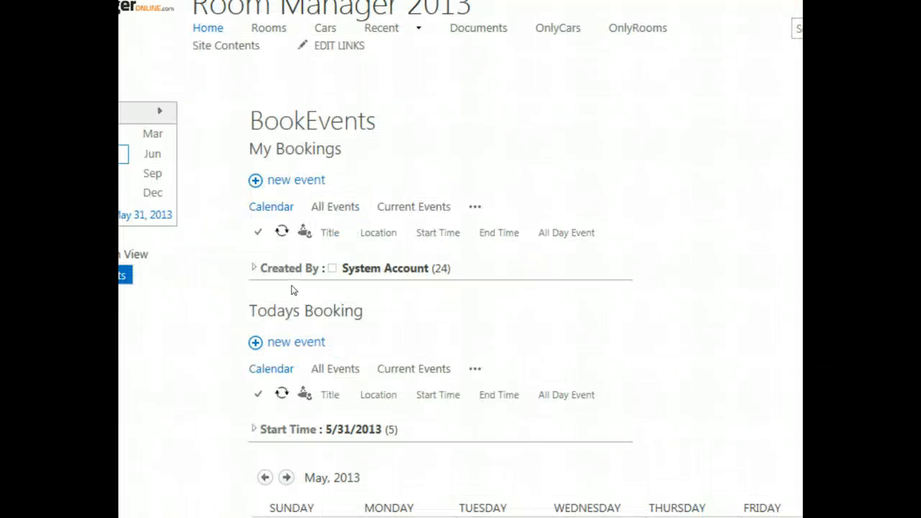
scroll(down, 3)
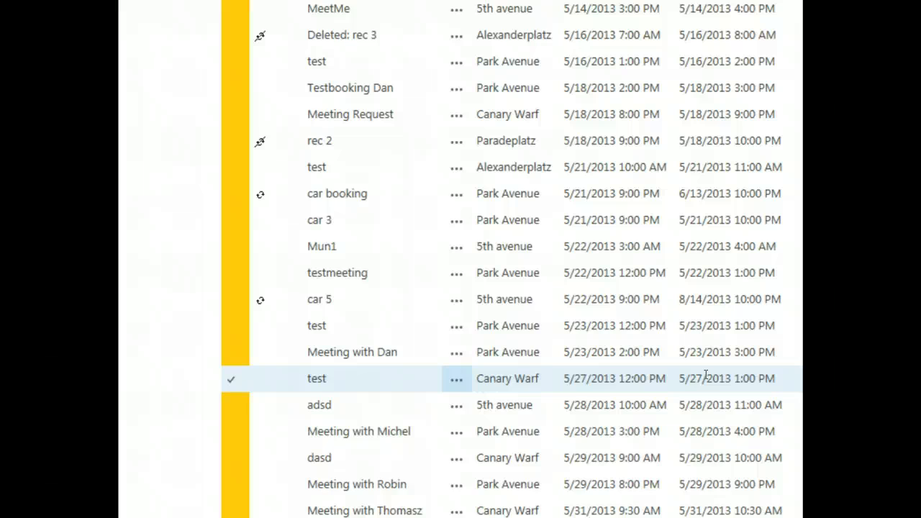
scroll(down, 3)
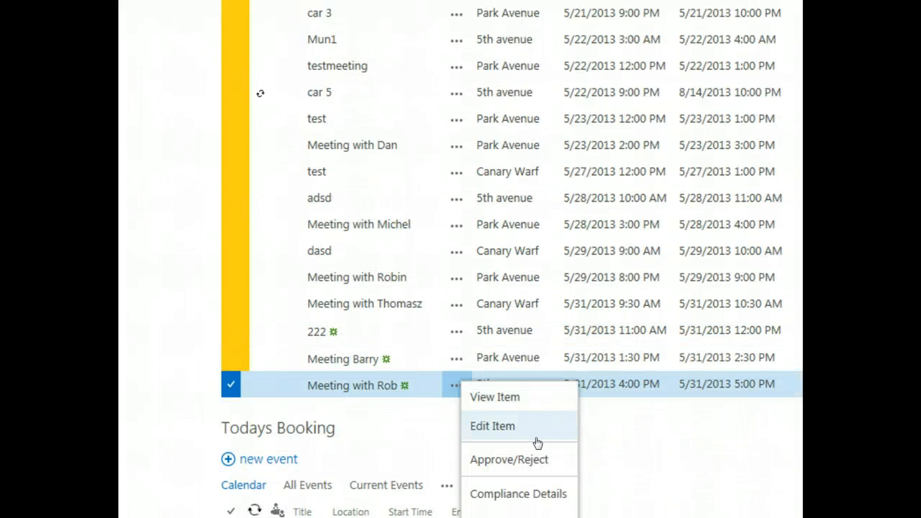
scroll(down, 3)
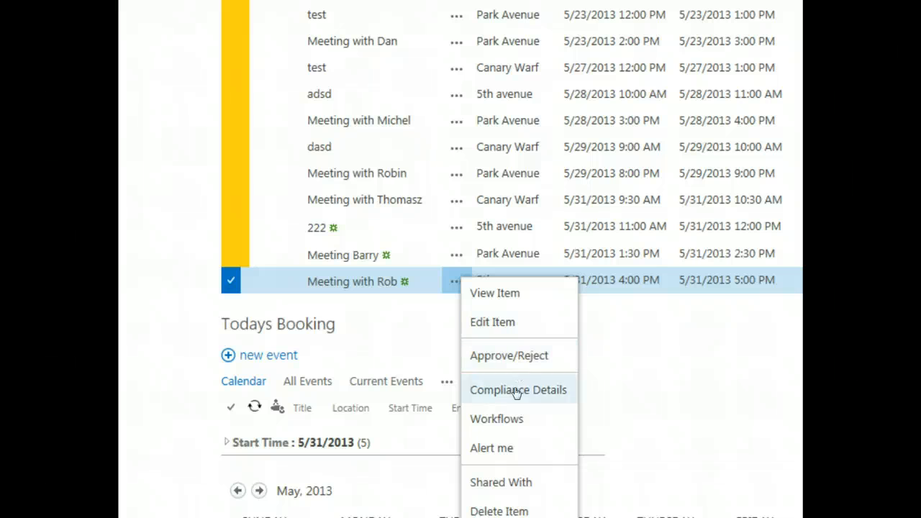
mouse_move(509, 355)
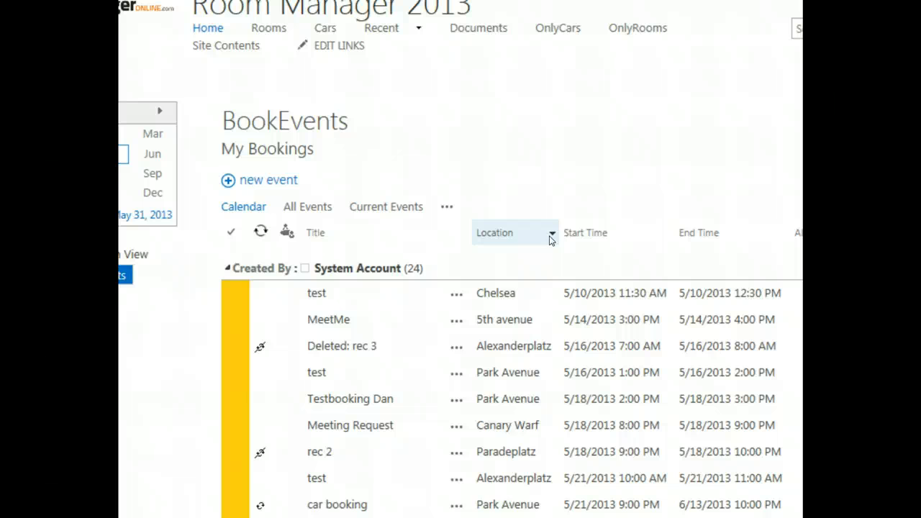
Filter My Bookings to Alexanderplatz and Canary Warf and collapse the Todays Booking group.
click(553, 231)
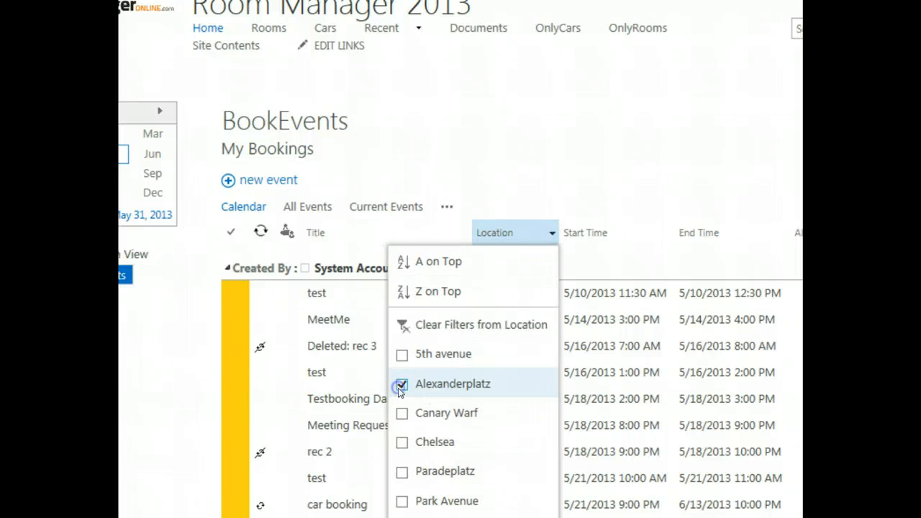
click(402, 382)
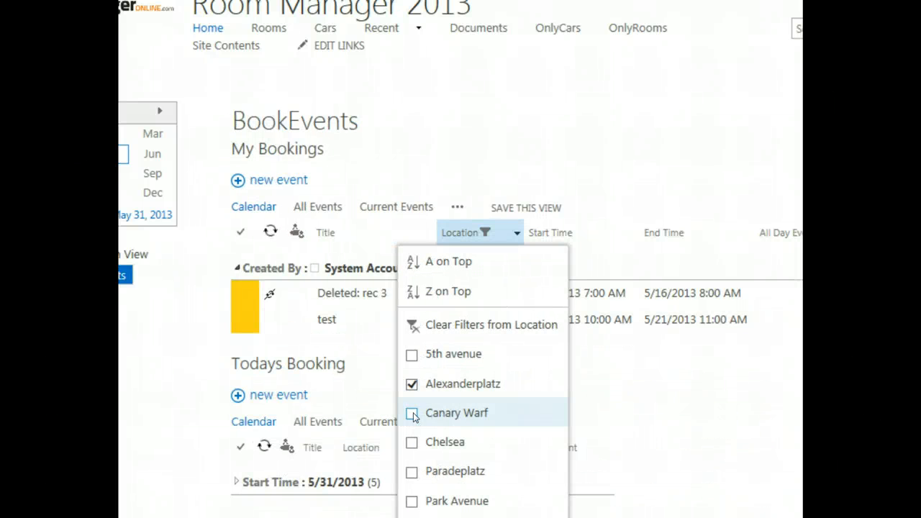
click(411, 412)
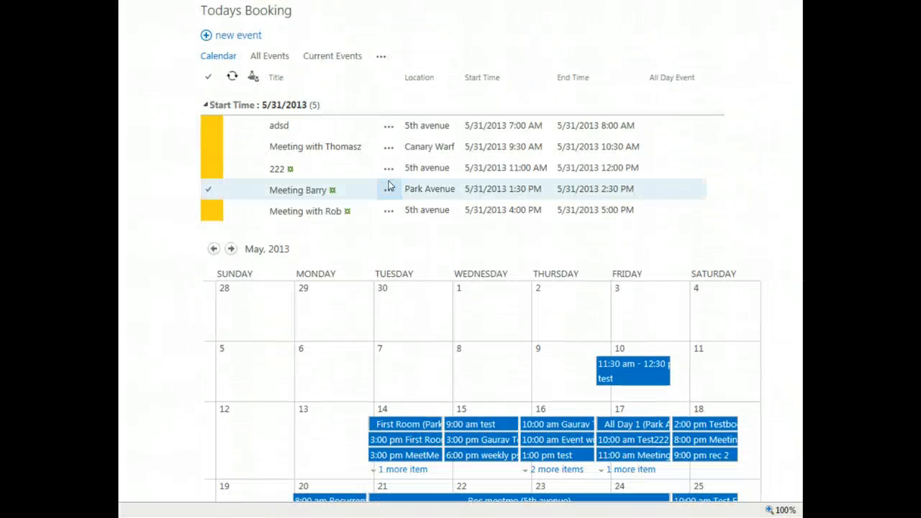
click(232, 104)
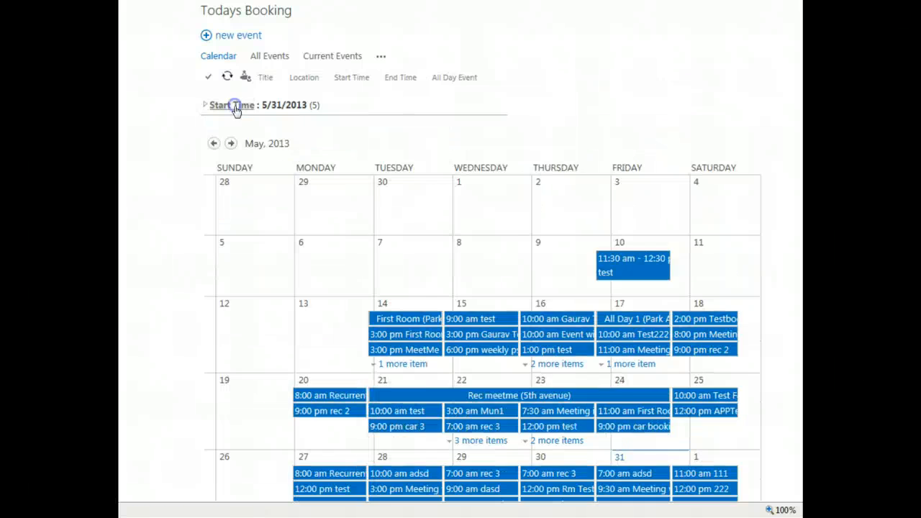